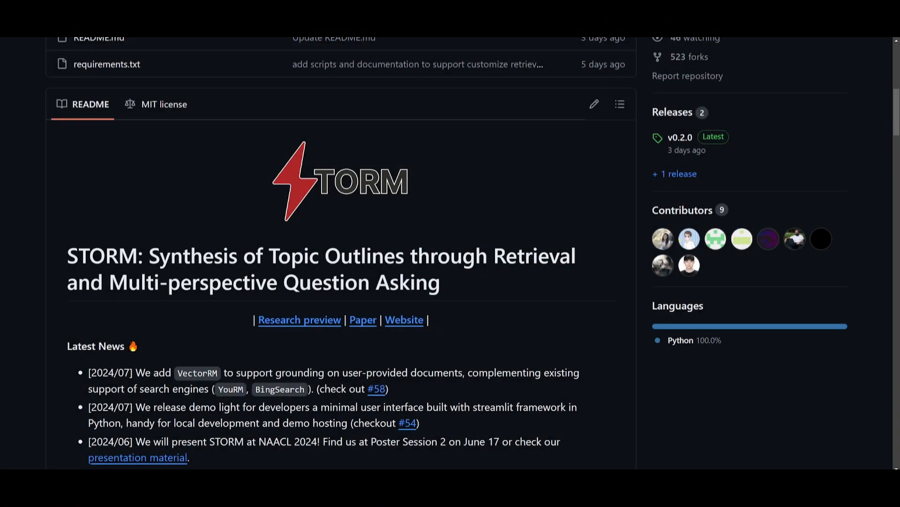
- Scroll through the STORM page and open its live research preview
{"action": "scroll", "scroll_direction": "down", "scroll_amount": 3}
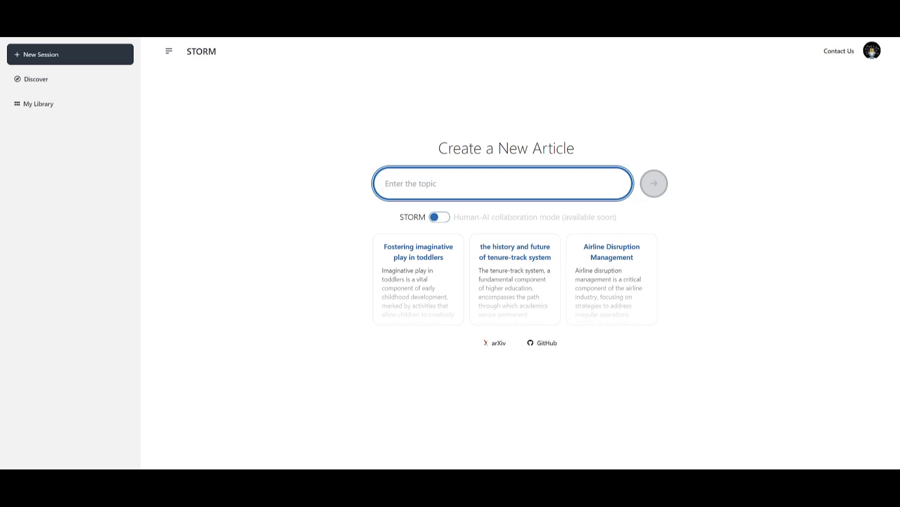
{"action": "left_click", "coordinate": [546, 343]}
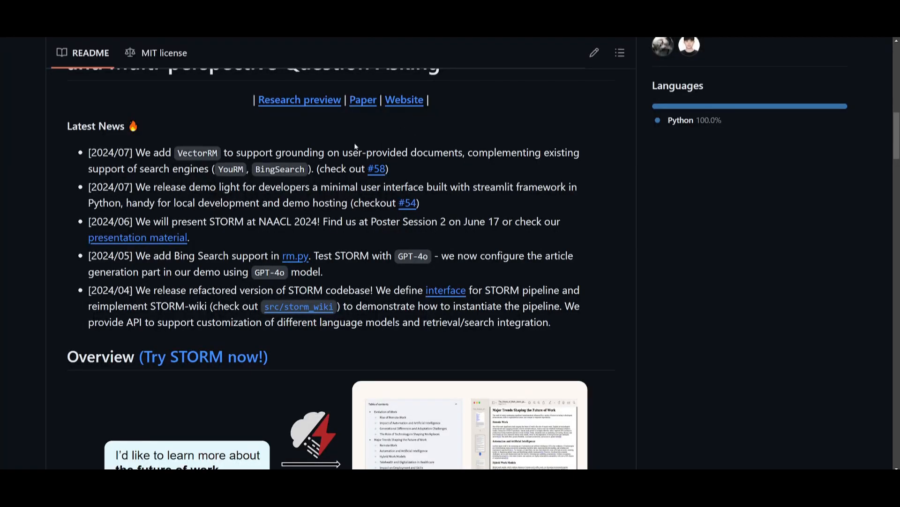
{"action": "scroll", "scroll_direction": "down", "scroll_amount": 3}
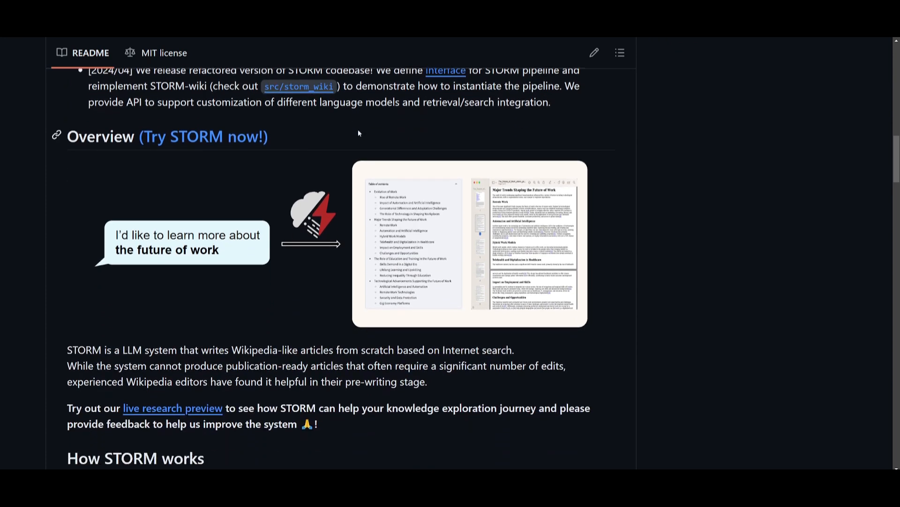
{"action": "scroll", "scroll_direction": "down", "scroll_amount": 3}
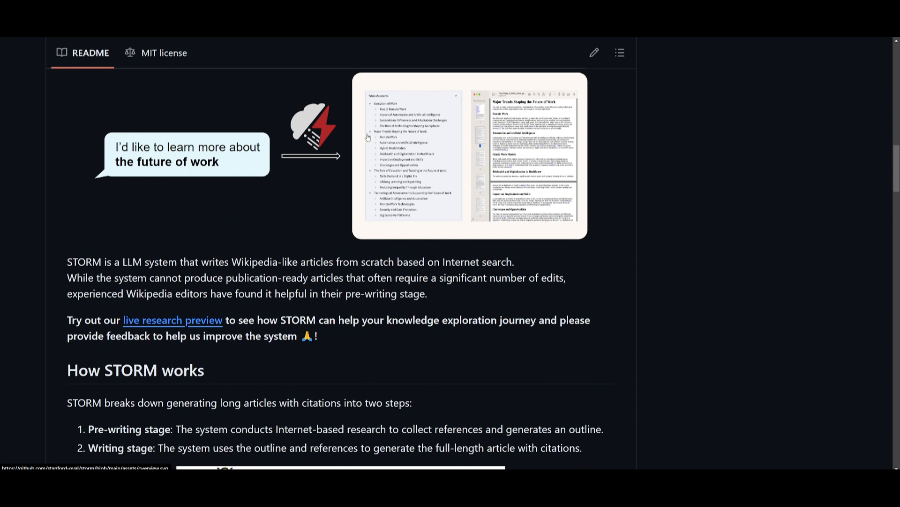
{"action": "scroll", "scroll_direction": "down", "scroll_amount": 3}
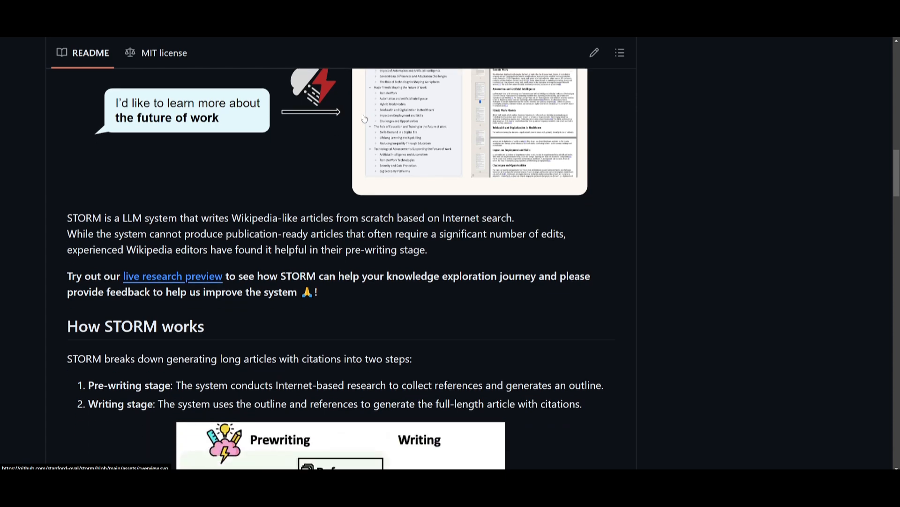
{"action": "scroll", "scroll_direction": "down", "scroll_amount": 3}
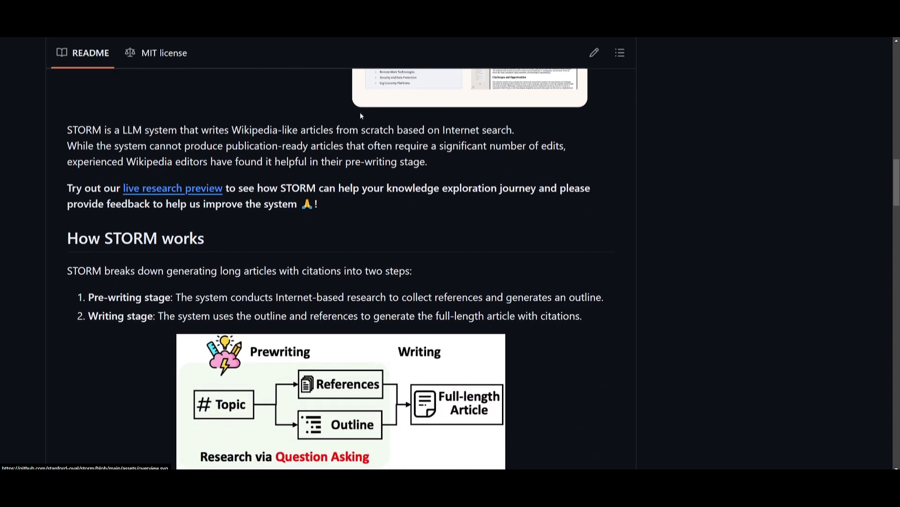
{"action": "left_click", "coordinate": [172, 188]}
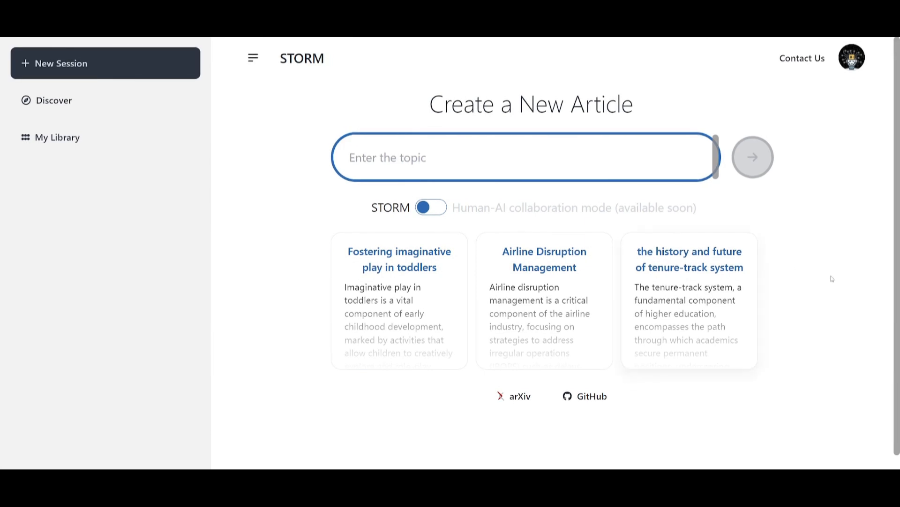
{"action": "mouse_move", "coordinate": [688, 278]}
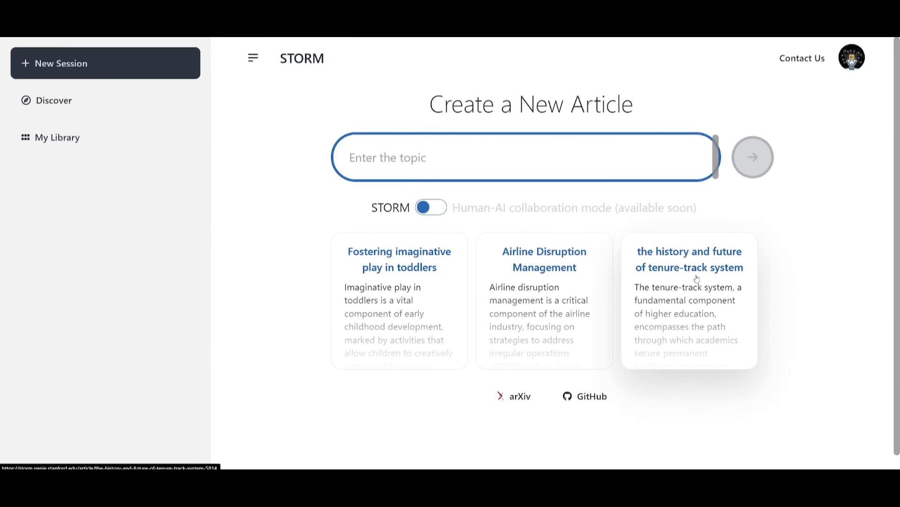
- Read the tenure-track sample article, jumping to its Criticisms and Challenges section
{"action": "left_click", "coordinate": [688, 258]}
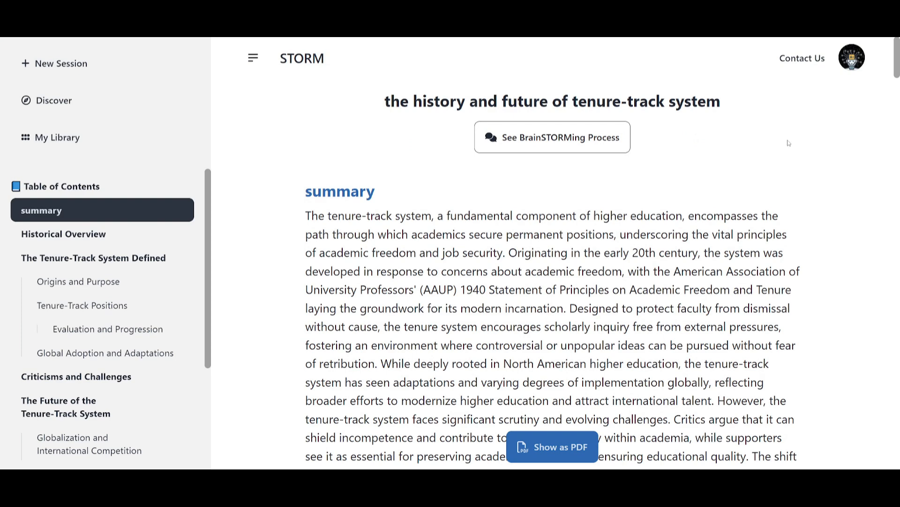
{"action": "mouse_move", "coordinate": [164, 237]}
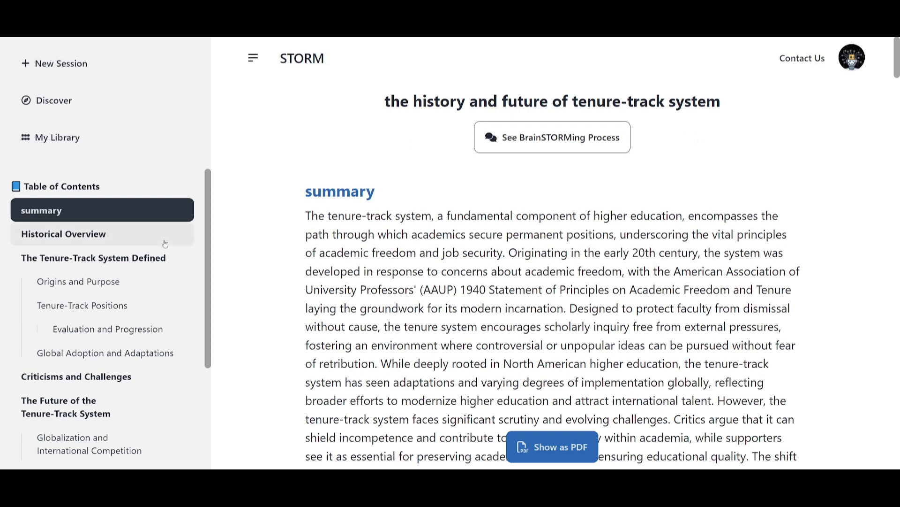
{"action": "scroll", "scroll_direction": "down", "scroll_amount": 3}
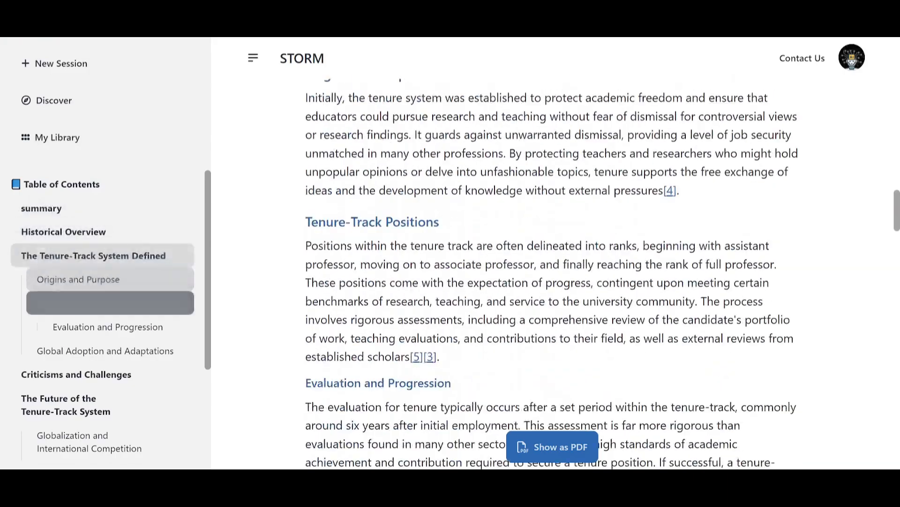
{"action": "left_click", "coordinate": [76, 374]}
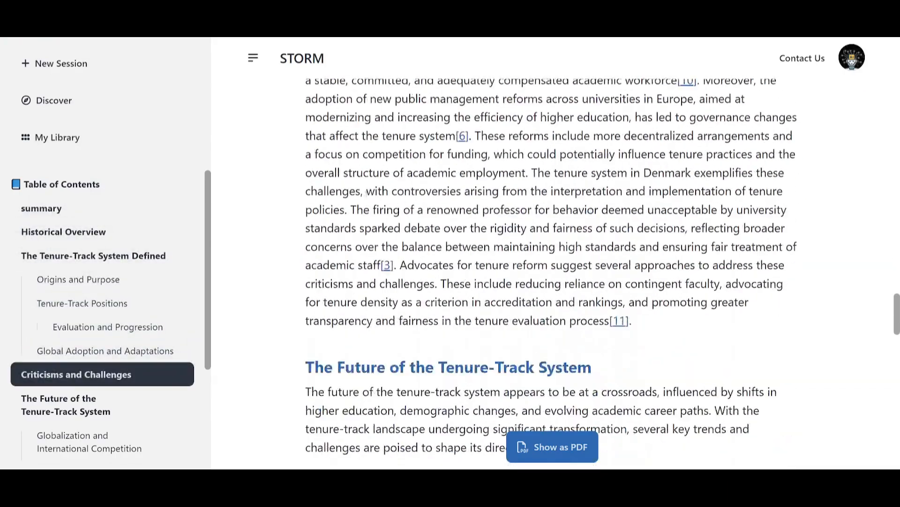
{"action": "scroll", "scroll_direction": "down", "scroll_amount": 3}
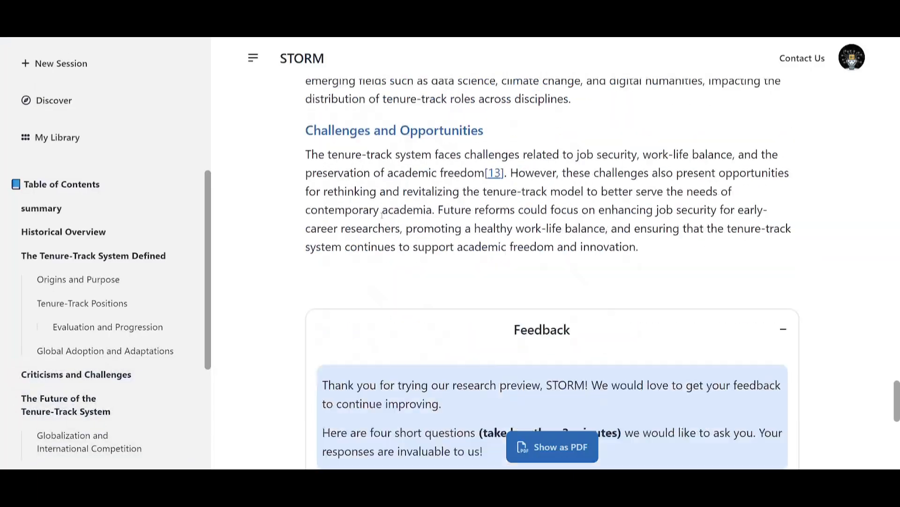
{"action": "scroll", "scroll_direction": "down", "scroll_amount": 3}
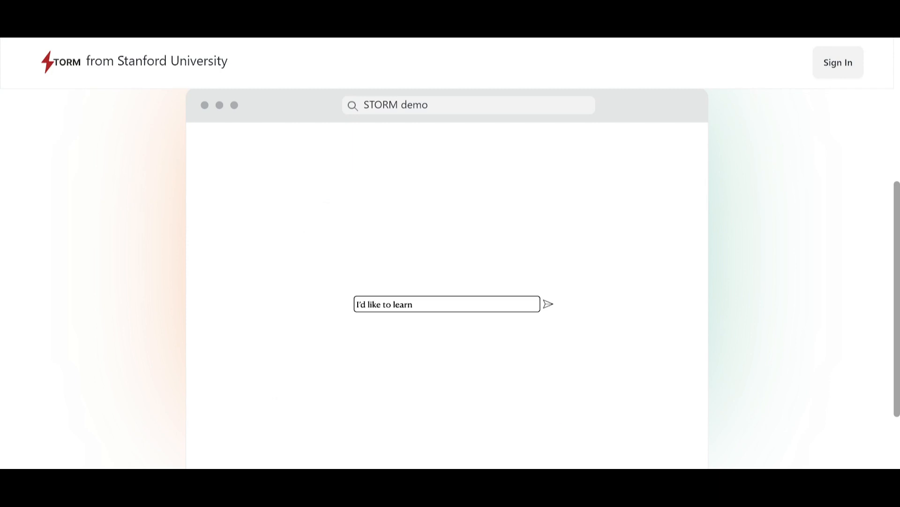
- Enter 'more about the future of work' in the demo and view the expert perspectives
{"action": "type", "text": "more about the future of work"}
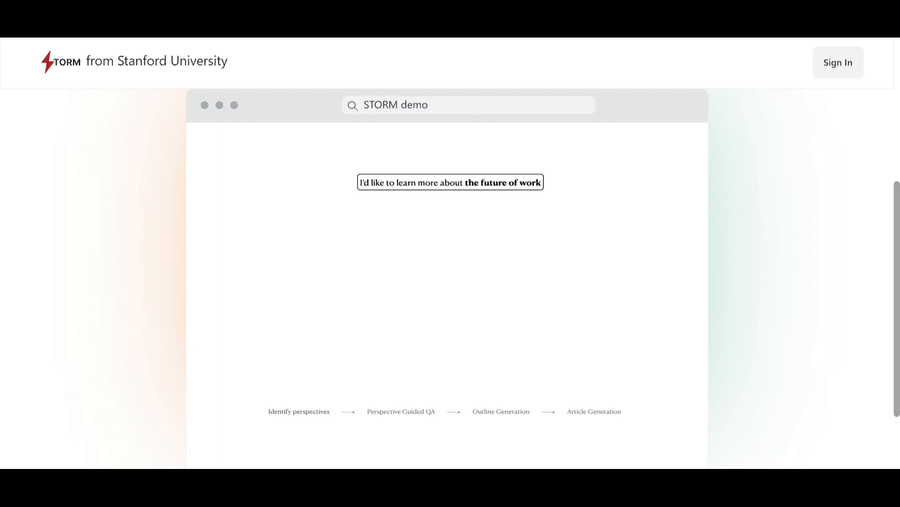
{"action": "left_click", "coordinate": [299, 411]}
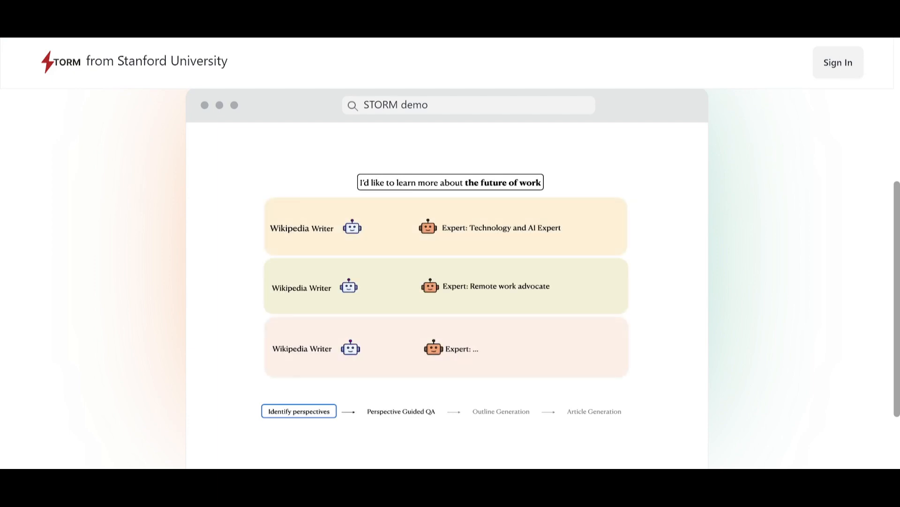
{"action": "left_click", "coordinate": [401, 411]}
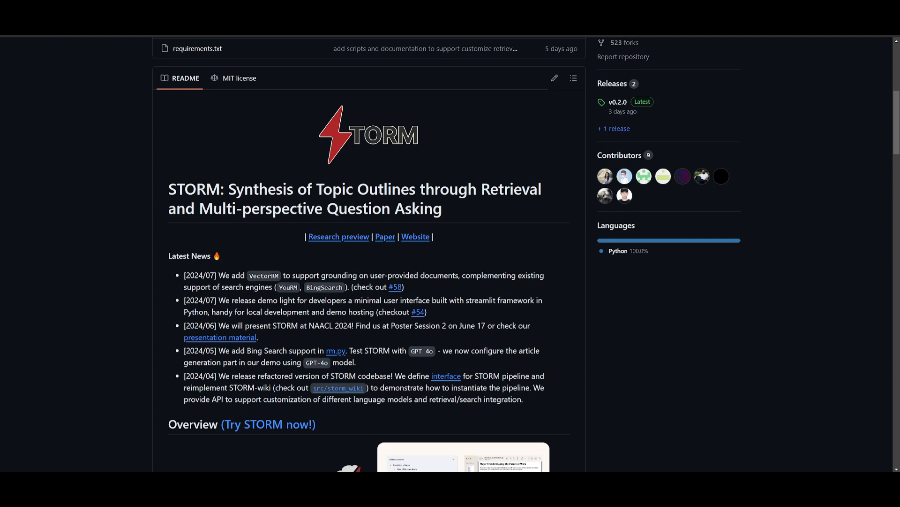
- Scroll the STORM README down through the overview to How STORM works
{"action": "scroll", "scroll_direction": "down", "scroll_amount": 3}
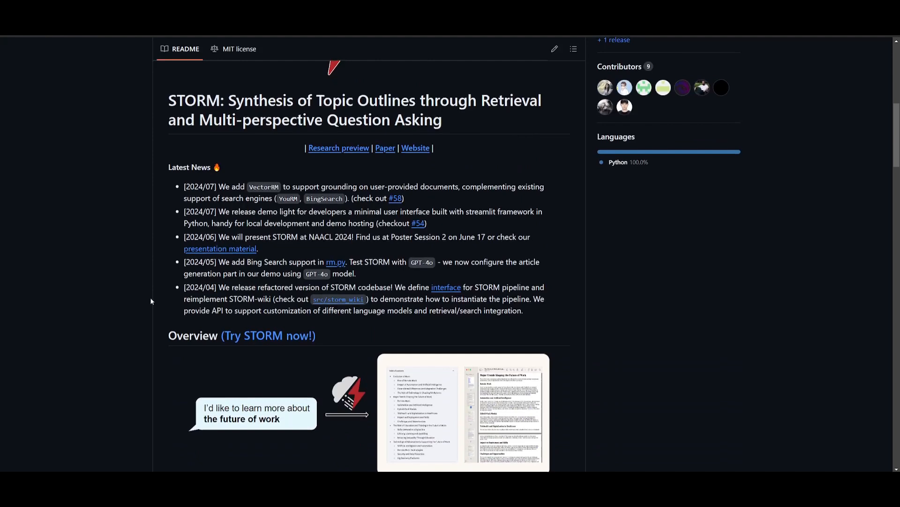
{"action": "scroll", "scroll_direction": "down", "scroll_amount": 3}
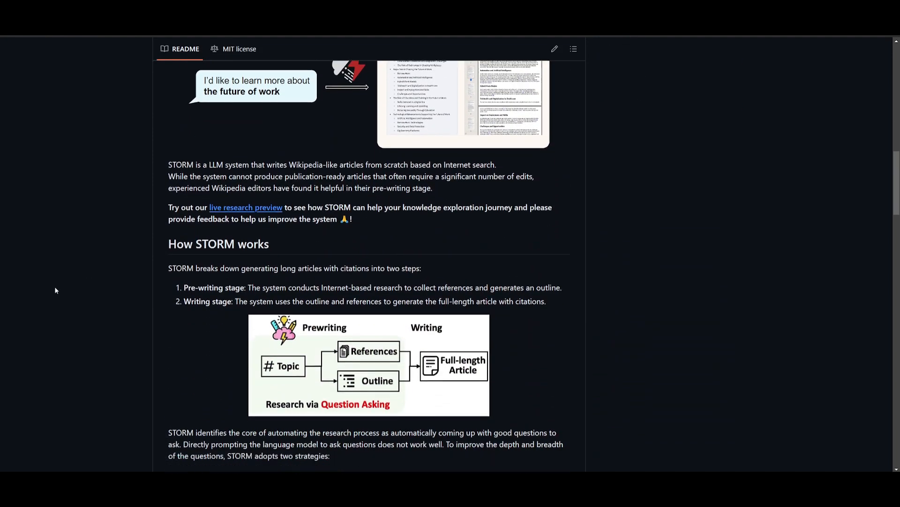
{"action": "scroll", "scroll_direction": "down", "scroll_amount": 3}
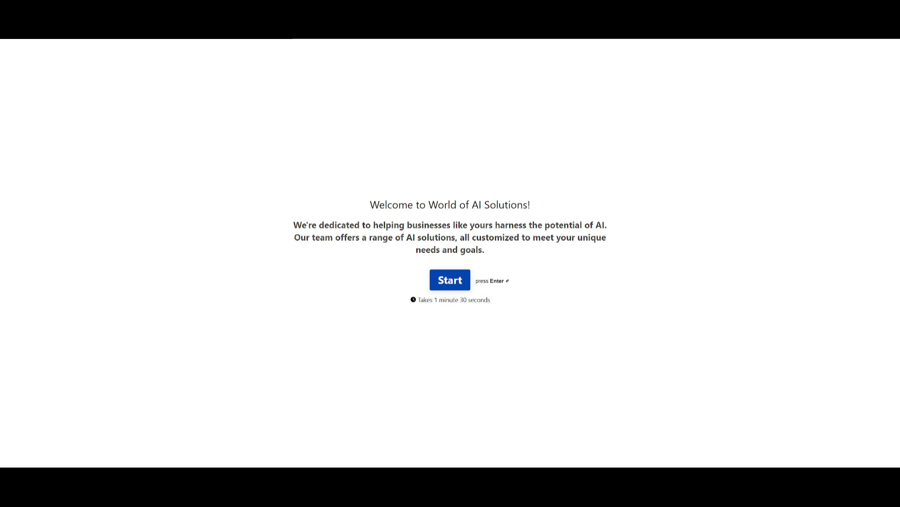
{"action": "left_click", "coordinate": [450, 281]}
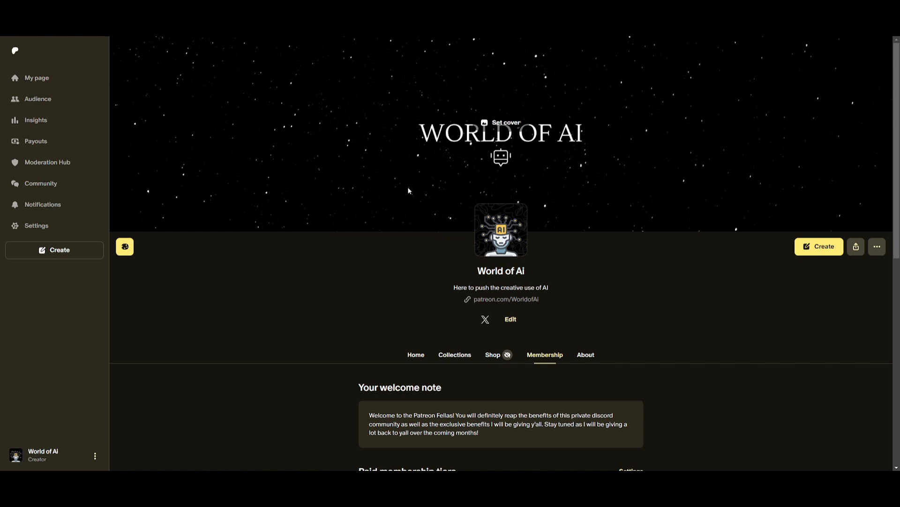
{"action": "mouse_move", "coordinate": [284, 135]}
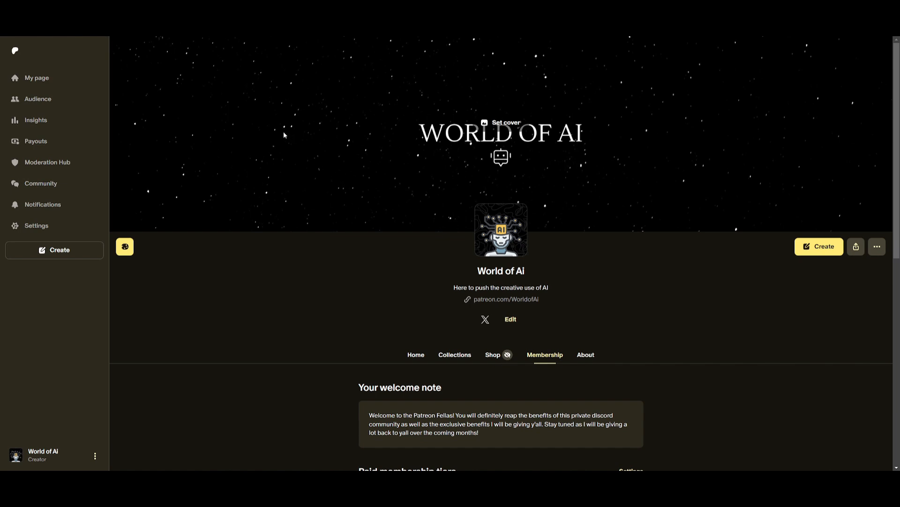
{"action": "mouse_move", "coordinate": [283, 135]}
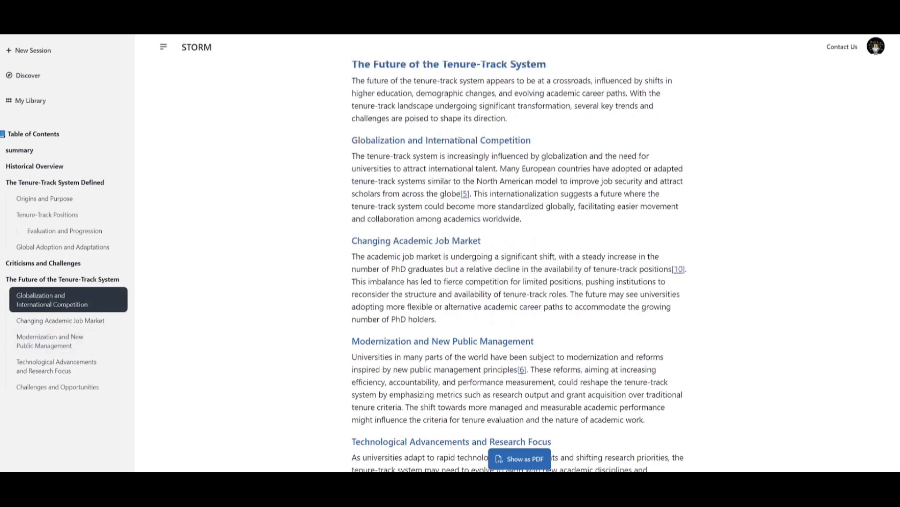
{"action": "left_click", "coordinate": [20, 150]}
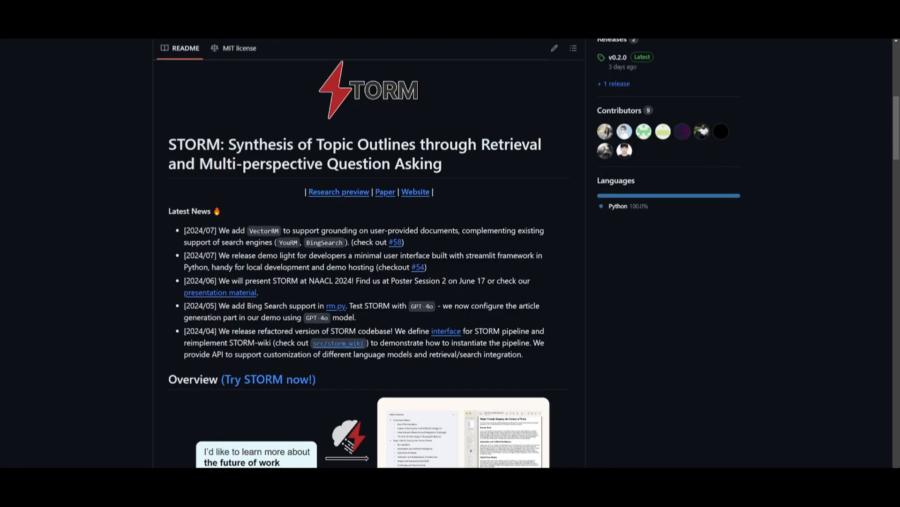
- Scroll the STORM README to the Getting started '1. Setup' instructions
{"action": "scroll", "scroll_direction": "down", "scroll_amount": 3}
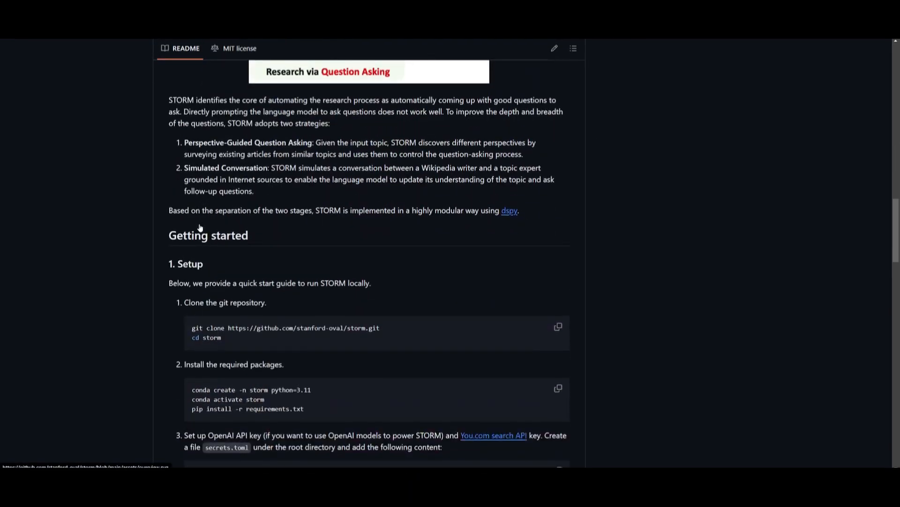
{"action": "scroll", "scroll_direction": "down", "scroll_amount": 3}
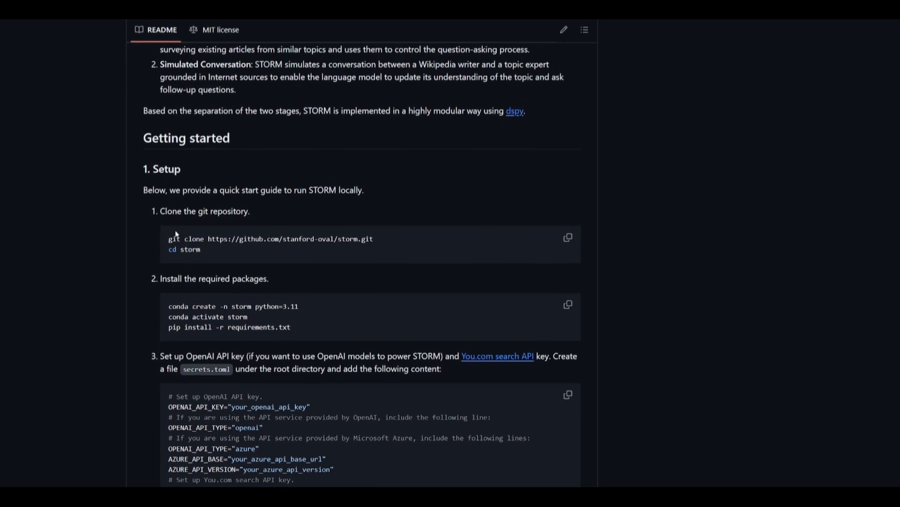
{"action": "scroll", "scroll_direction": "down", "scroll_amount": 3}
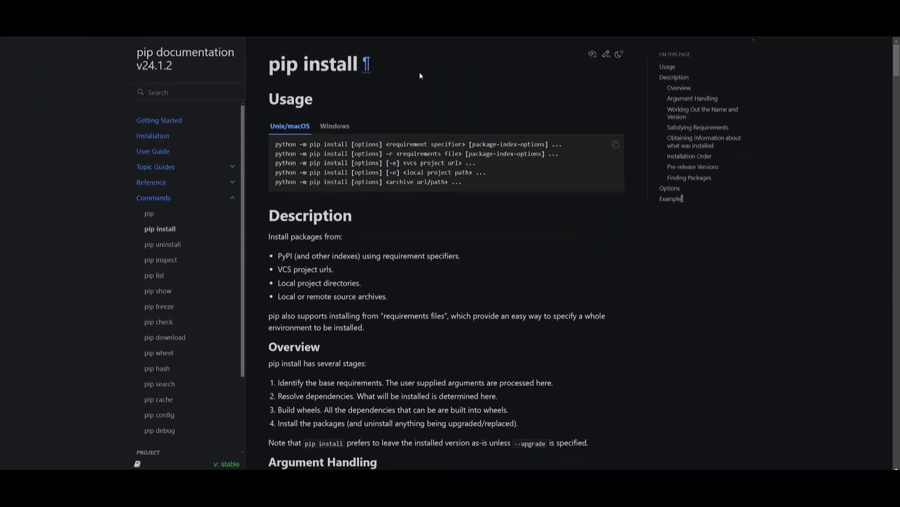
{"action": "scroll", "scroll_direction": "down", "scroll_amount": 3}
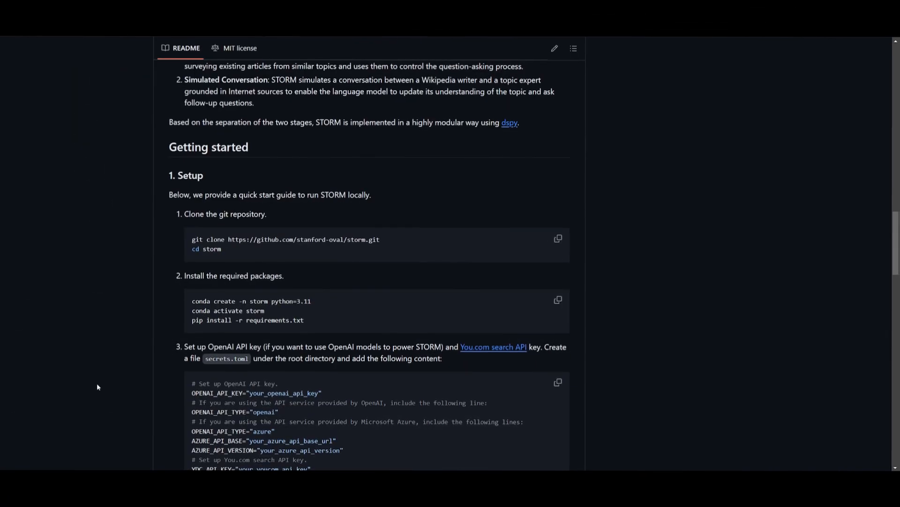
{"action": "double_click", "coordinate": [363, 240]}
{"action": "type", "text": "co"}
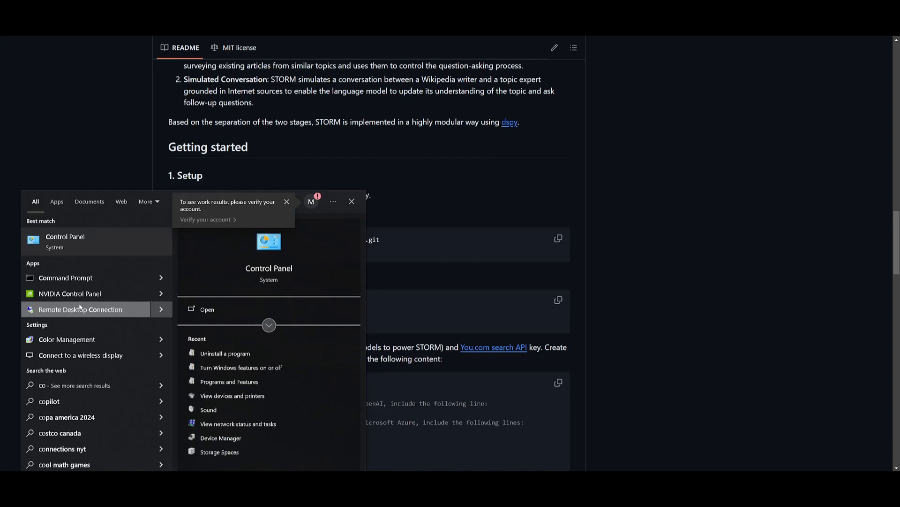
{"action": "left_click", "coordinate": [64, 277]}
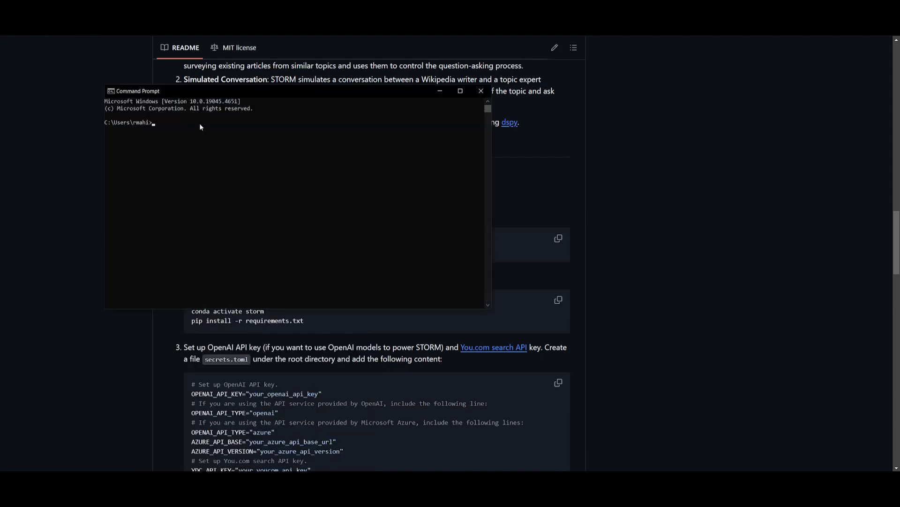
{"action": "type", "text": "git clone https://github.com/stanford-oval/storm.git"}
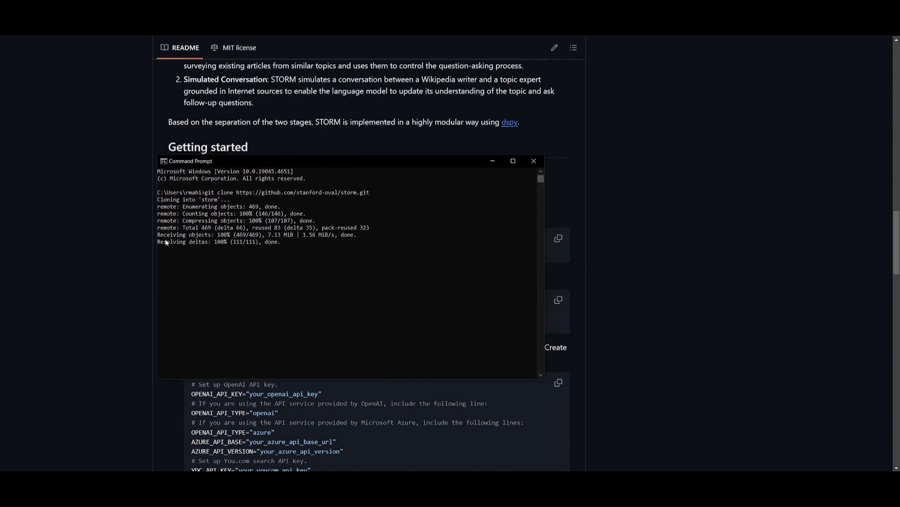
{"action": "type", "text": "cd"}
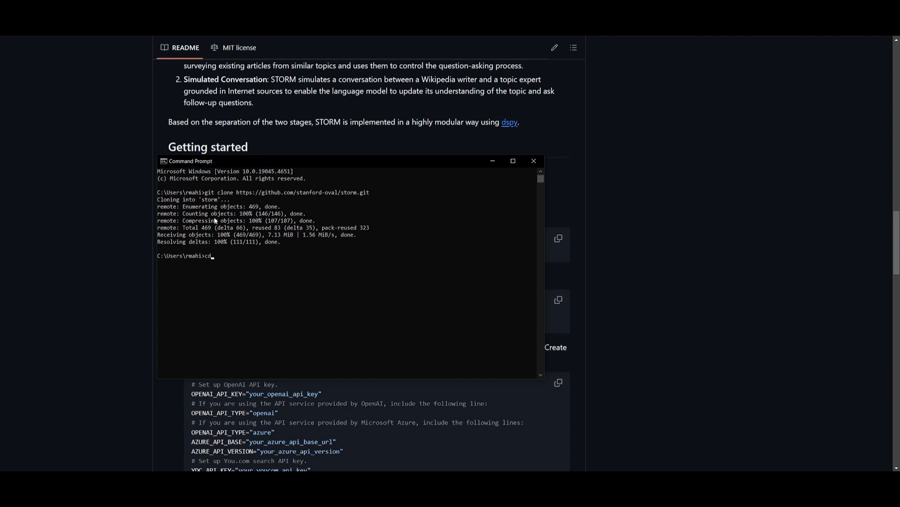
{"action": "type", "text": "storm"}
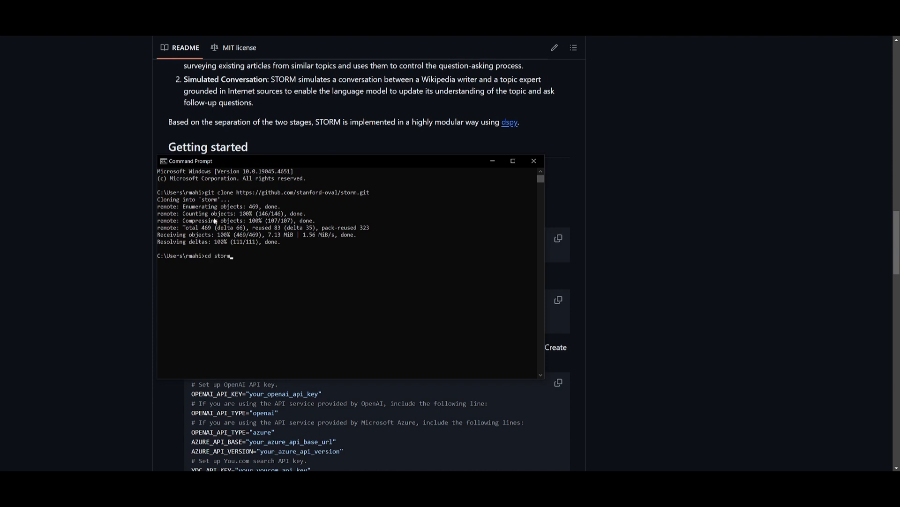
{"action": "left_click", "coordinate": [533, 161]}
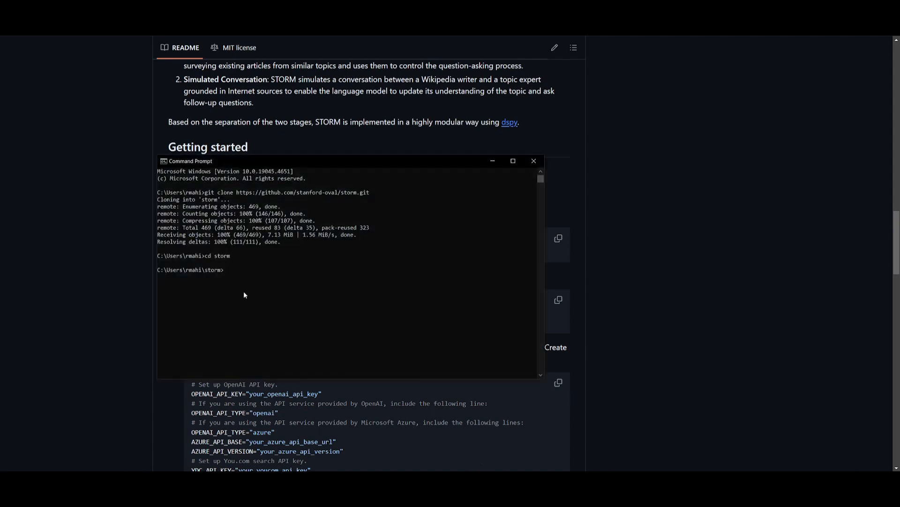
- Create the conda environment 'storm' with Python 3.11 and activate it
{"action": "type", "text": "conda create -n storm python=3.11"}
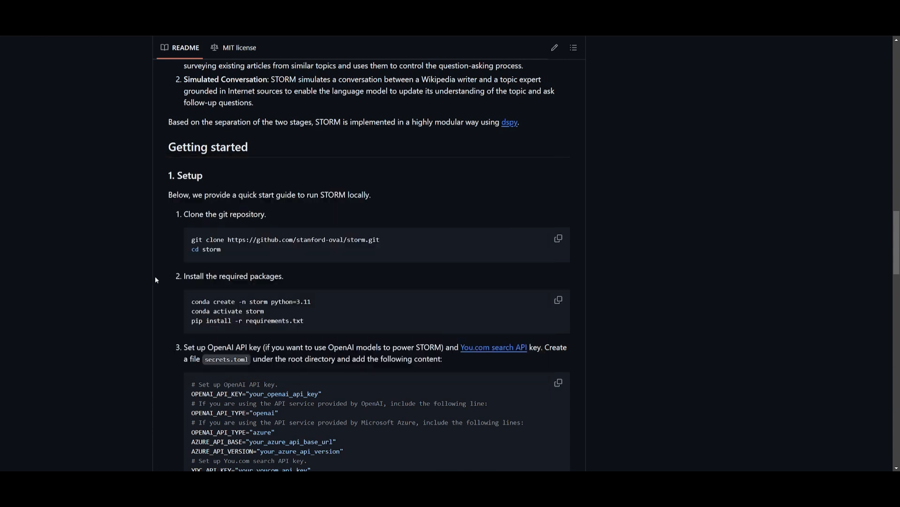
{"action": "double_click", "coordinate": [228, 310]}
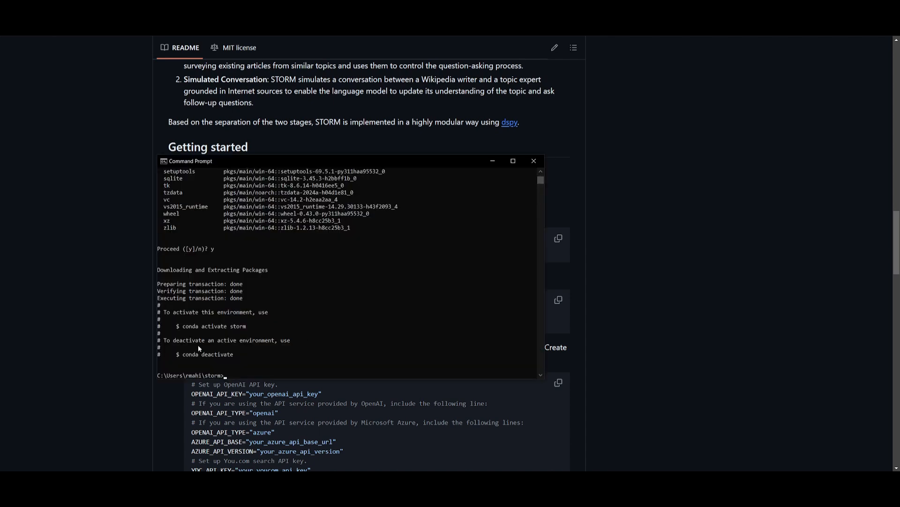
{"action": "type", "text": "conda activate storm"}
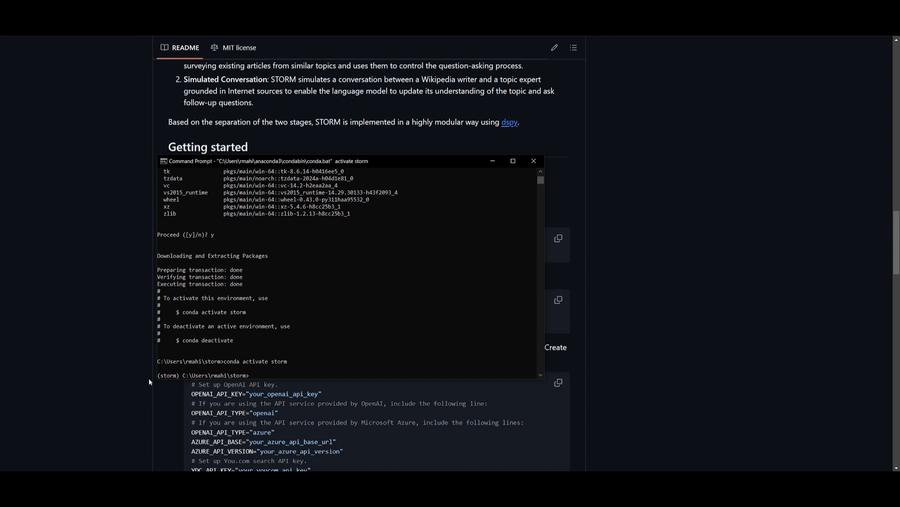
{"action": "left_click", "coordinate": [533, 160]}
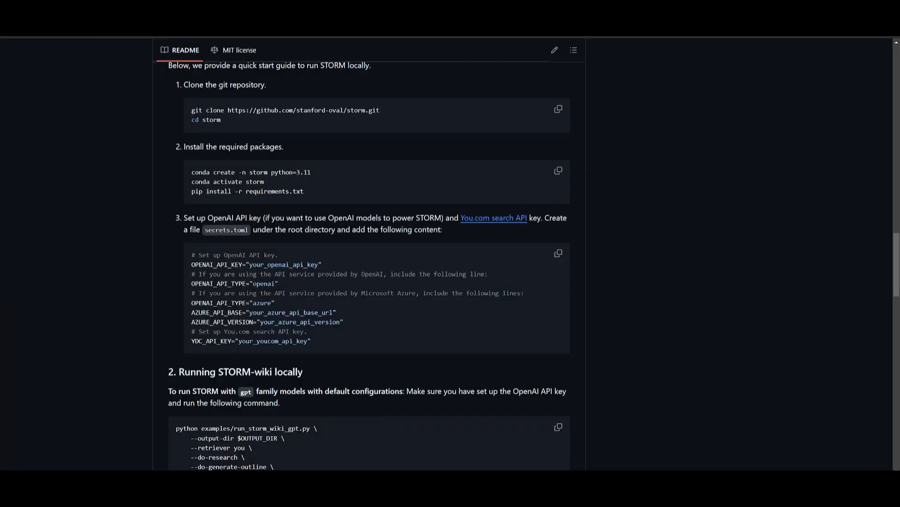
{"action": "mouse_move", "coordinate": [103, 461]}
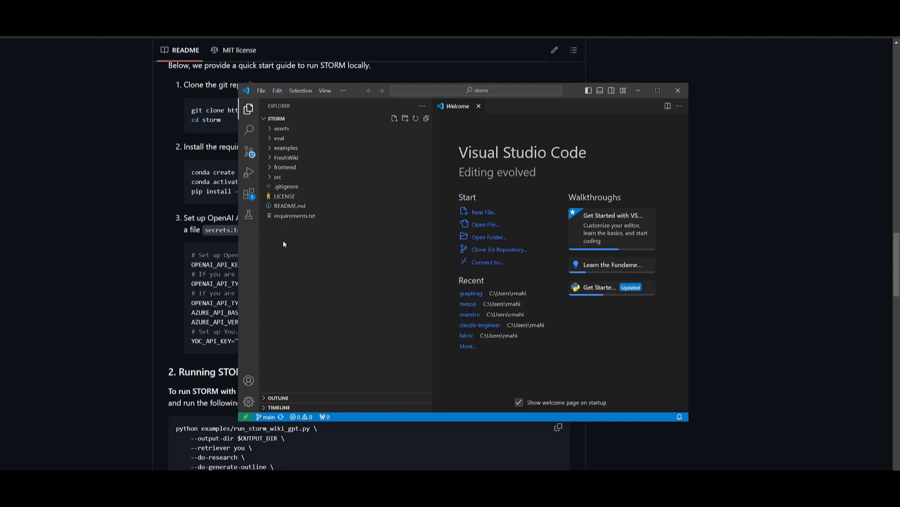
{"action": "mouse_move", "coordinate": [420, 90]}
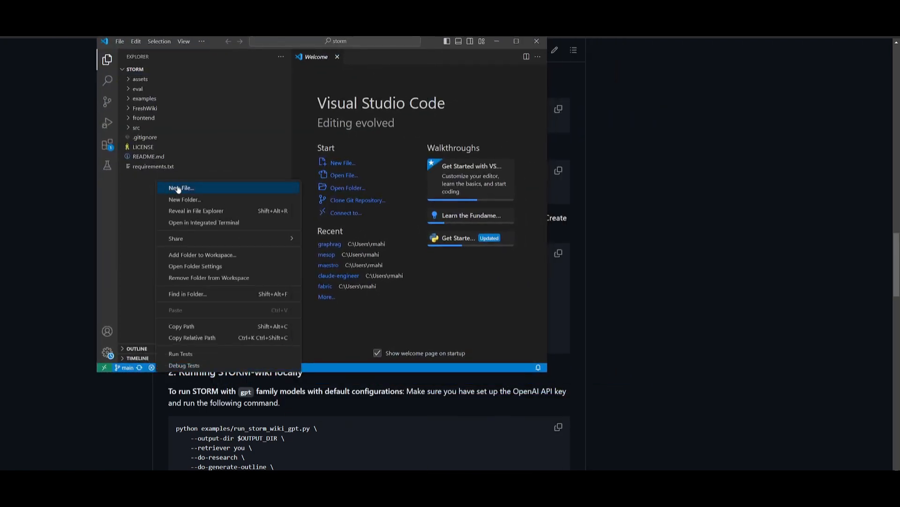
- Create secrets.toml with the OpenAI key lines and YDC_API_KEY, then view requirements.txt
{"action": "left_click", "coordinate": [180, 188]}
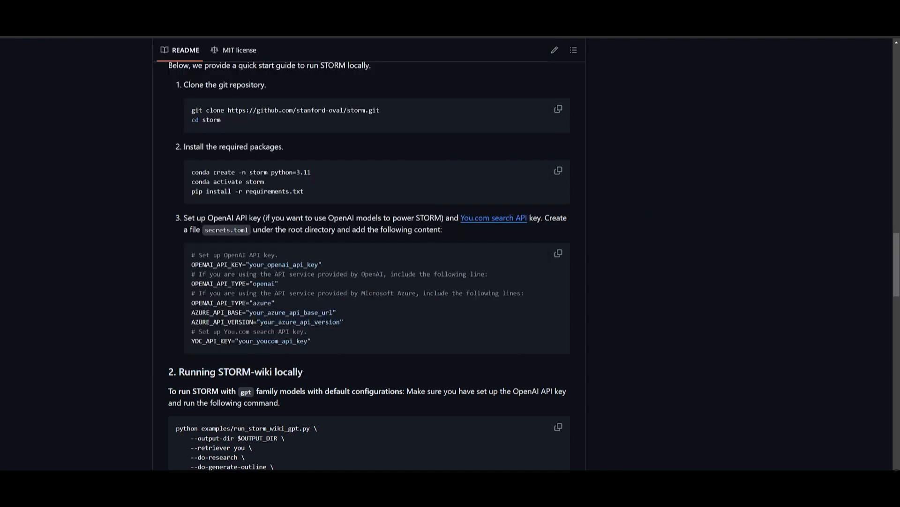
{"action": "left_click_drag", "start_coordinate": [191, 254], "coordinate": [449, 283]}
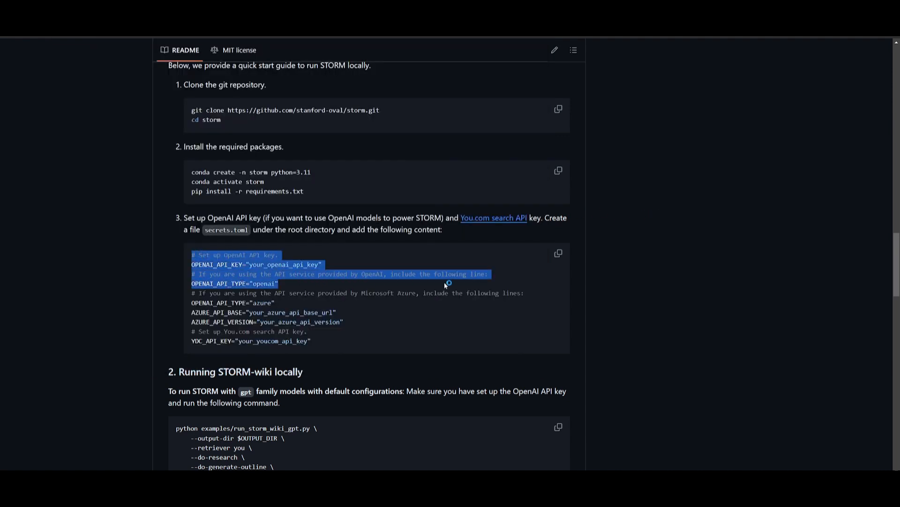
{"action": "left_click_drag", "start_coordinate": [445, 283], "coordinate": [523, 293]}
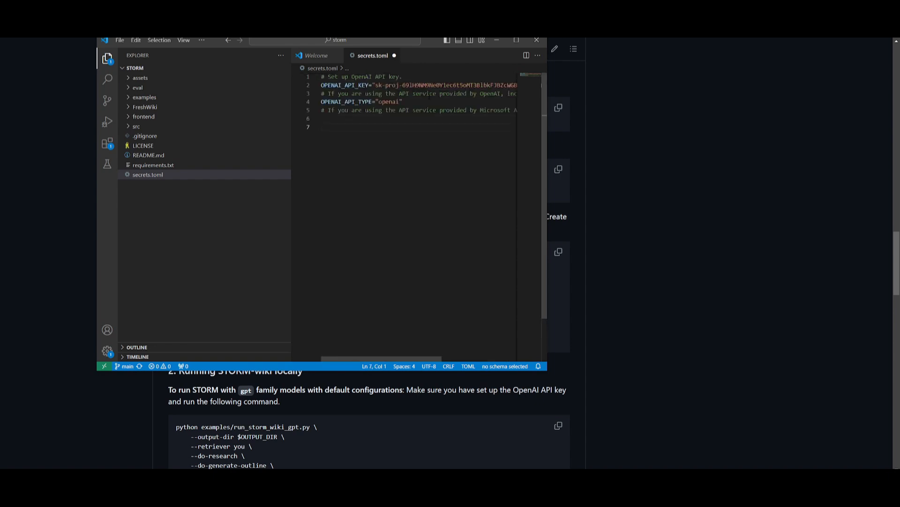
{"action": "type", "text": "YDC_API_KEY=\"your_youcom_api_key\""}
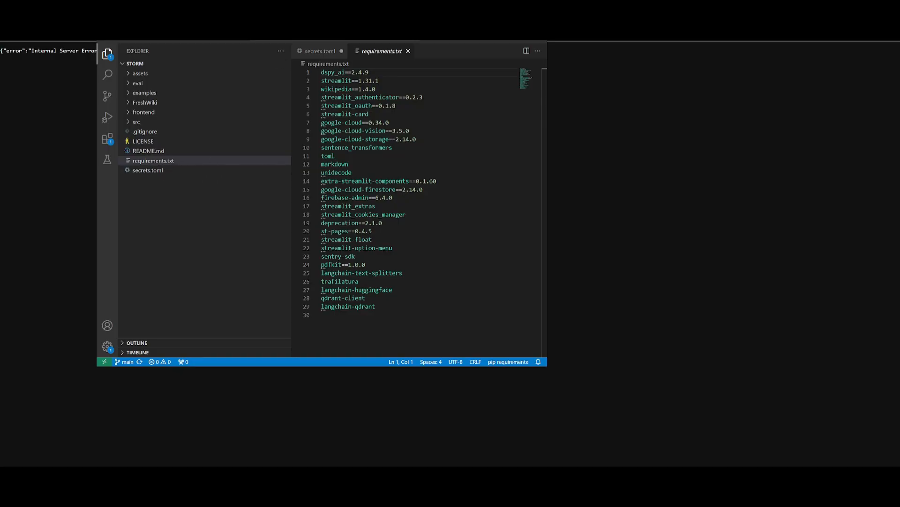
{"action": "left_click", "coordinate": [107, 54]}
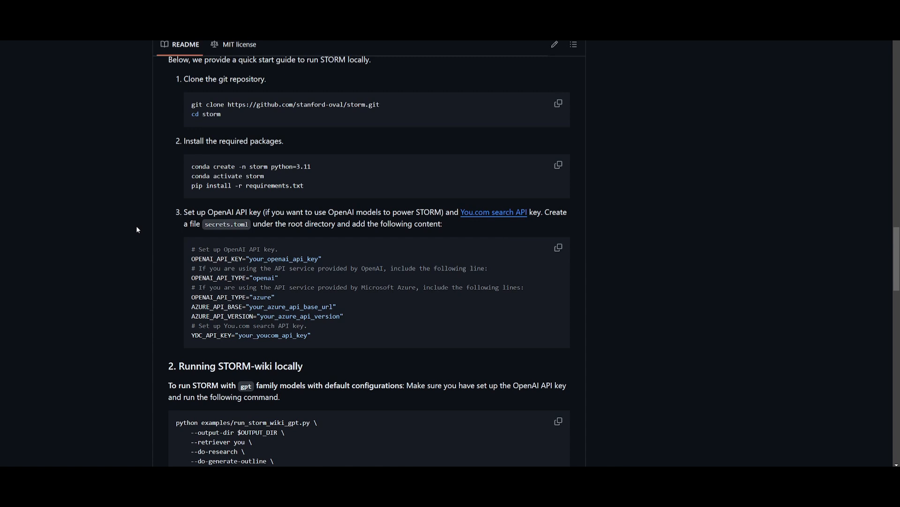
- Scroll the README past Customize STORM to the Contributions and Citation sections
{"action": "scroll", "scroll_direction": "down", "scroll_amount": 3}
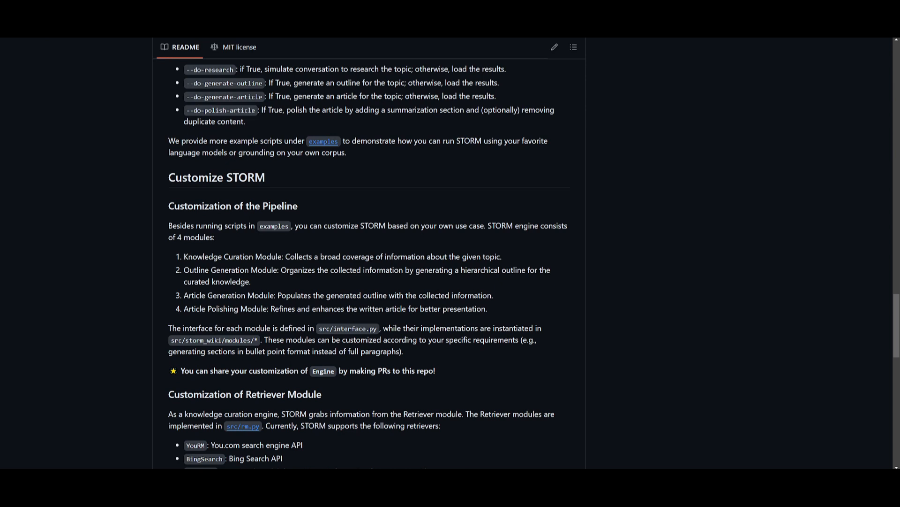
{"action": "mouse_move", "coordinate": [110, 121]}
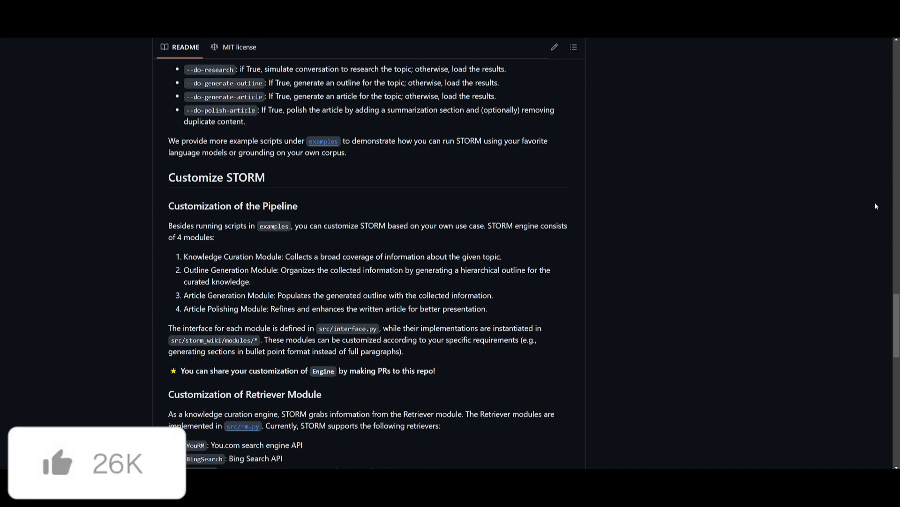
{"action": "scroll", "scroll_direction": "down", "scroll_amount": 3}
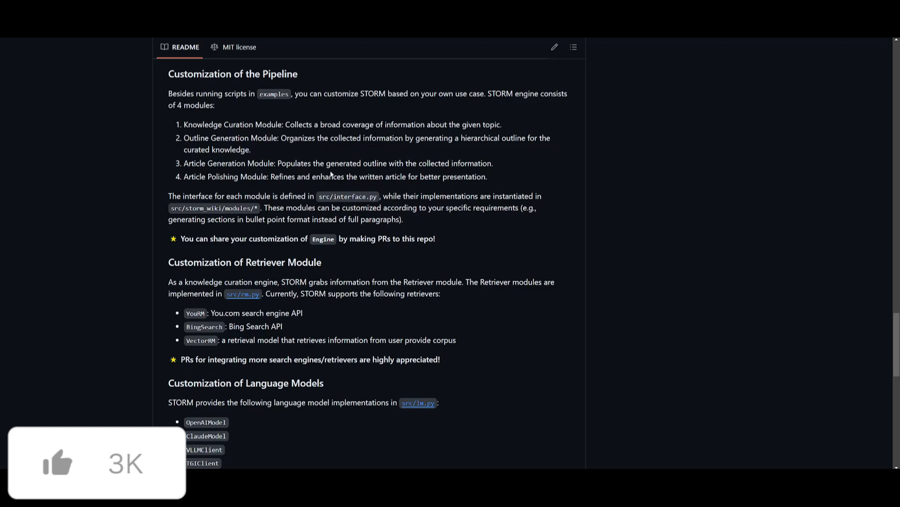
{"action": "scroll", "scroll_direction": "down", "scroll_amount": 3}
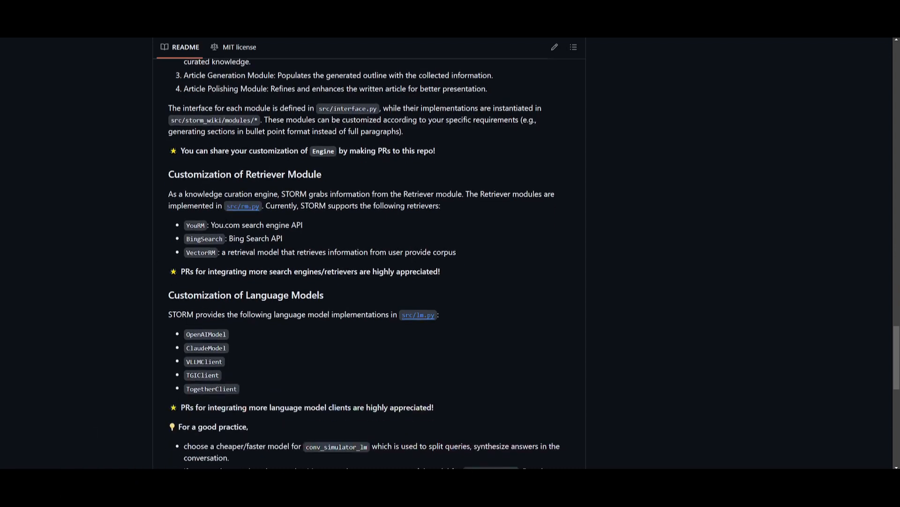
{"action": "scroll", "scroll_direction": "down", "scroll_amount": 3}
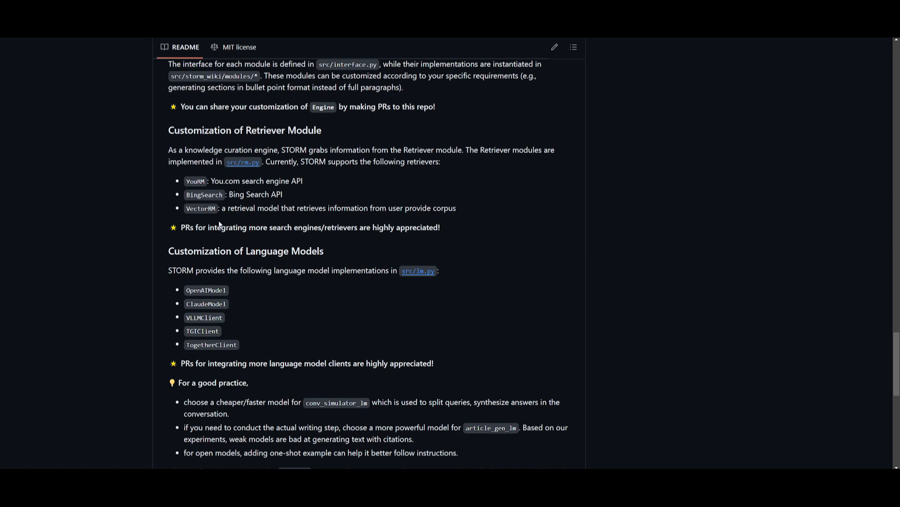
{"action": "mouse_move", "coordinate": [276, 340]}
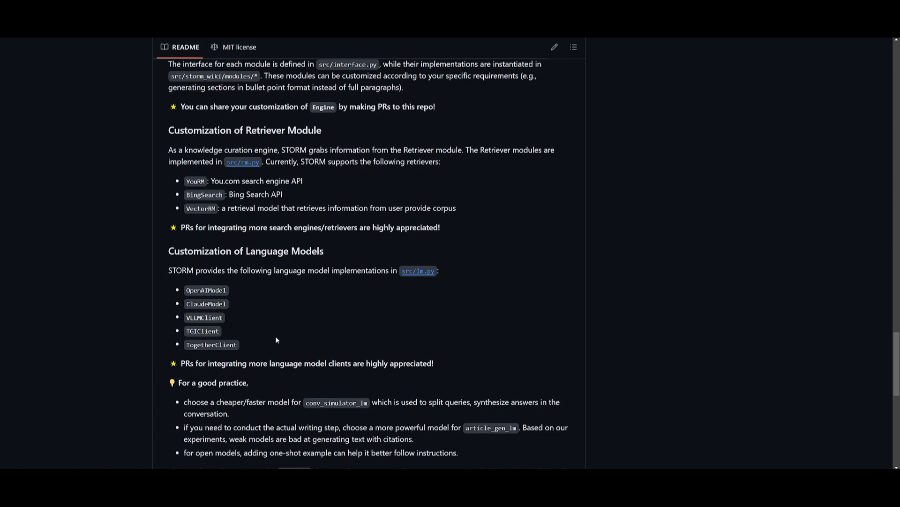
{"action": "scroll", "scroll_direction": "down", "scroll_amount": 3}
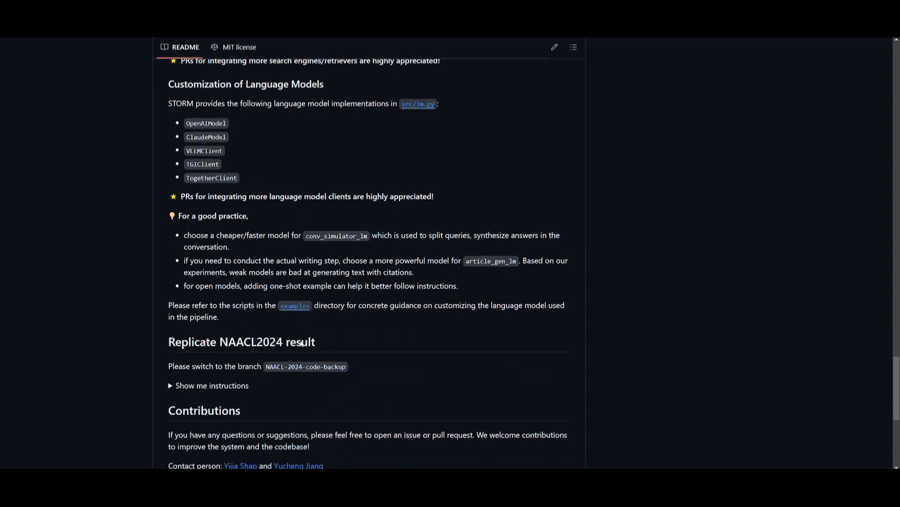
{"action": "scroll", "scroll_direction": "down", "scroll_amount": 3}
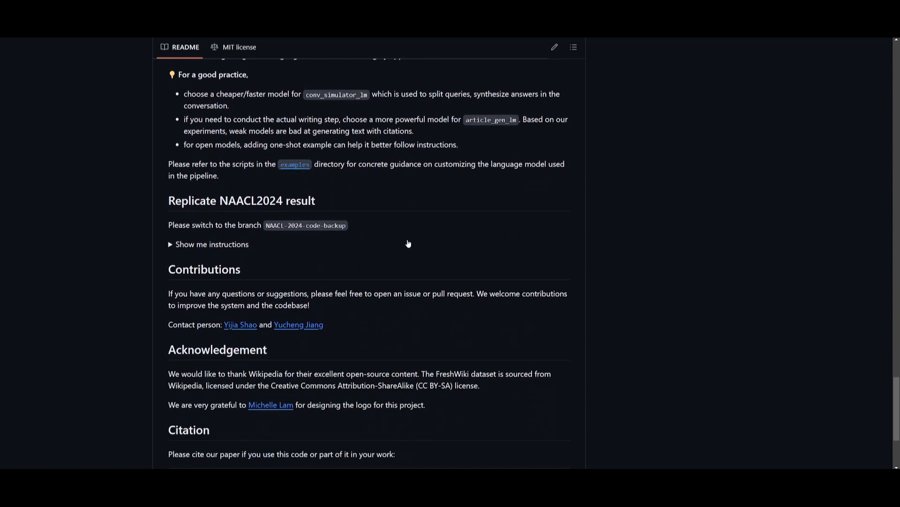
{"action": "scroll", "scroll_direction": "up", "scroll_amount": 3}
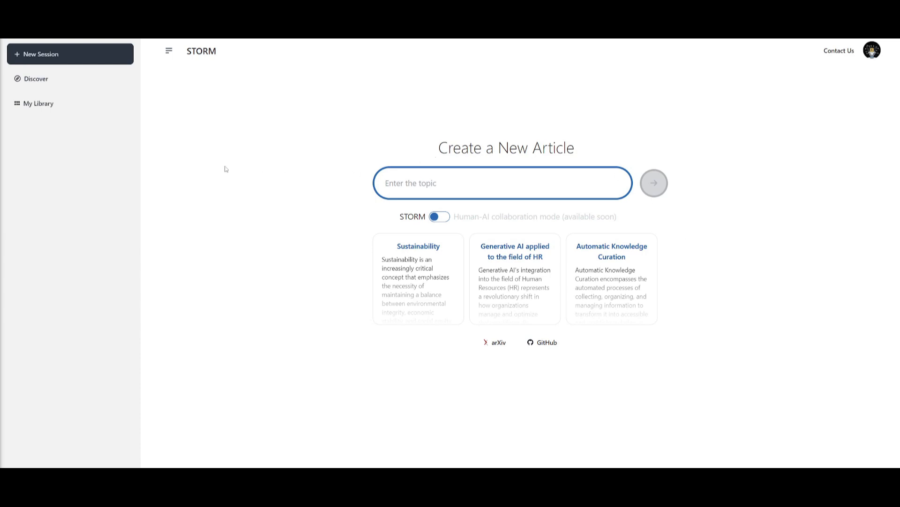
{"action": "mouse_move", "coordinate": [155, 253]}
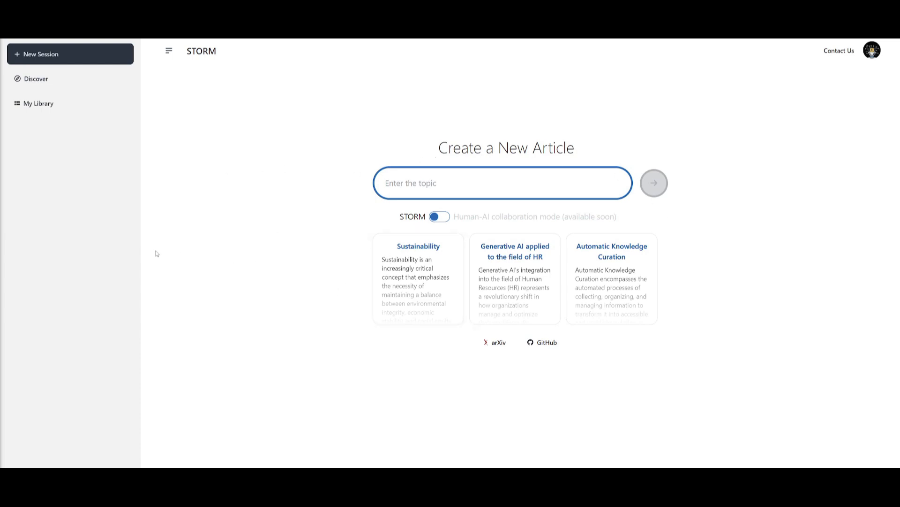
{"action": "mouse_move", "coordinate": [71, 247]}
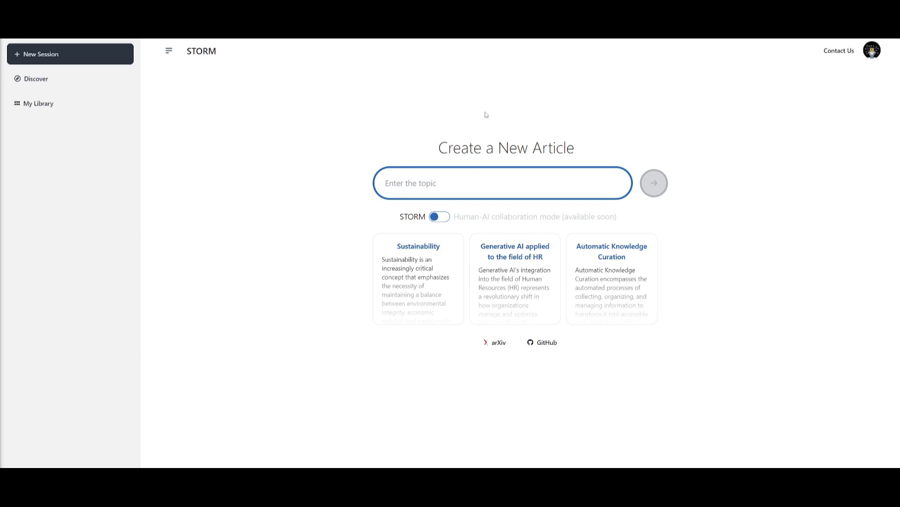
{"action": "mouse_move", "coordinate": [404, 166]}
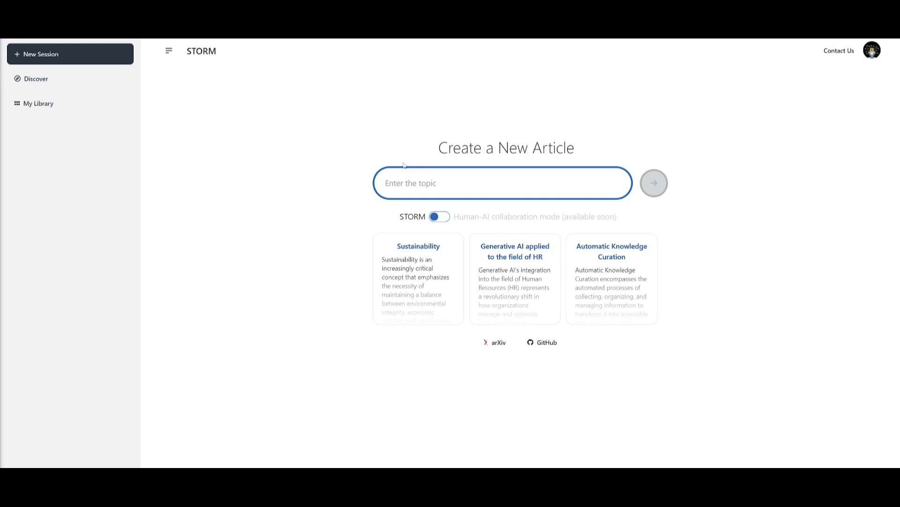
{"action": "mouse_move", "coordinate": [611, 249]}
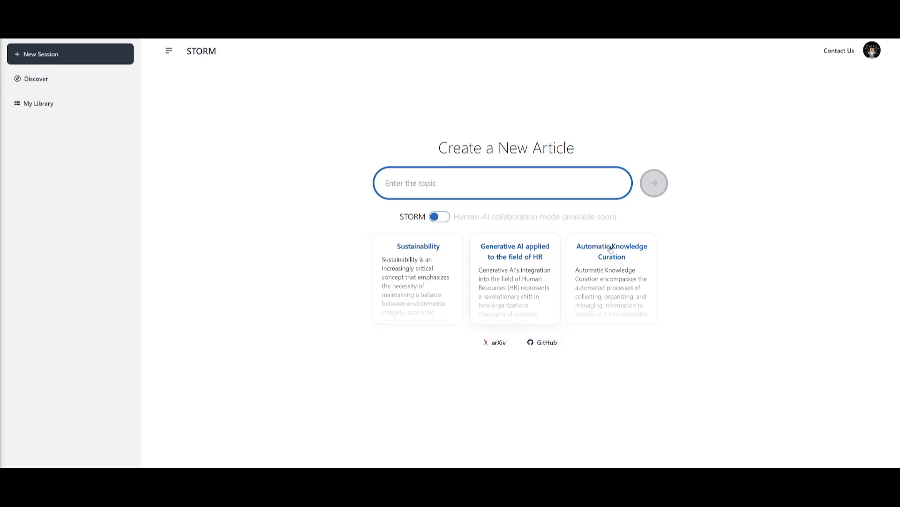
- Open the Discover page listing popular articles like Sustainability
{"action": "left_click", "coordinate": [37, 78]}
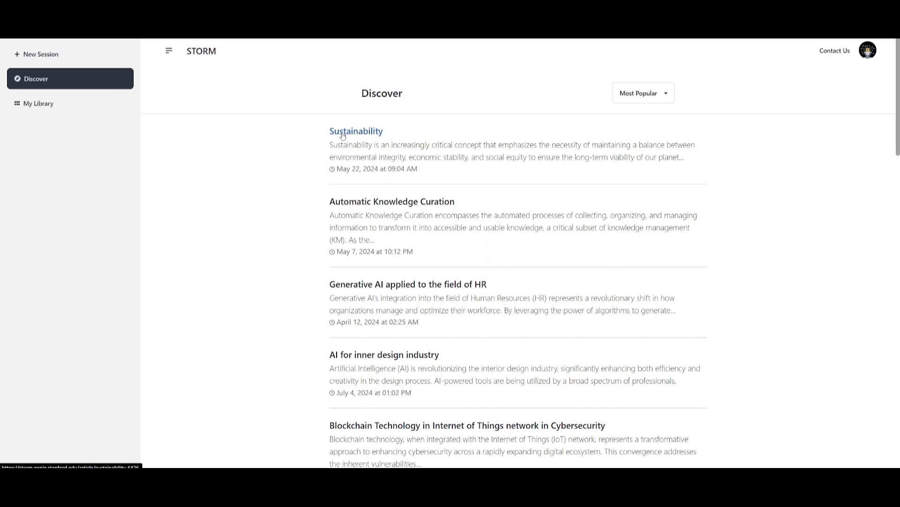
- Read the Sustainability article's Industrial Revolution and Historical Sustainability Crises sections, then open My Library
{"action": "left_click", "coordinate": [355, 130]}
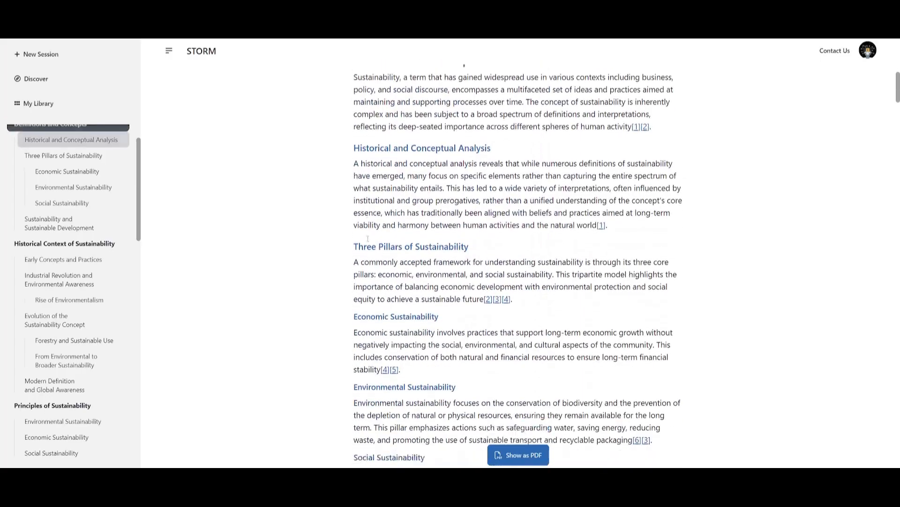
{"action": "left_click", "coordinate": [58, 279]}
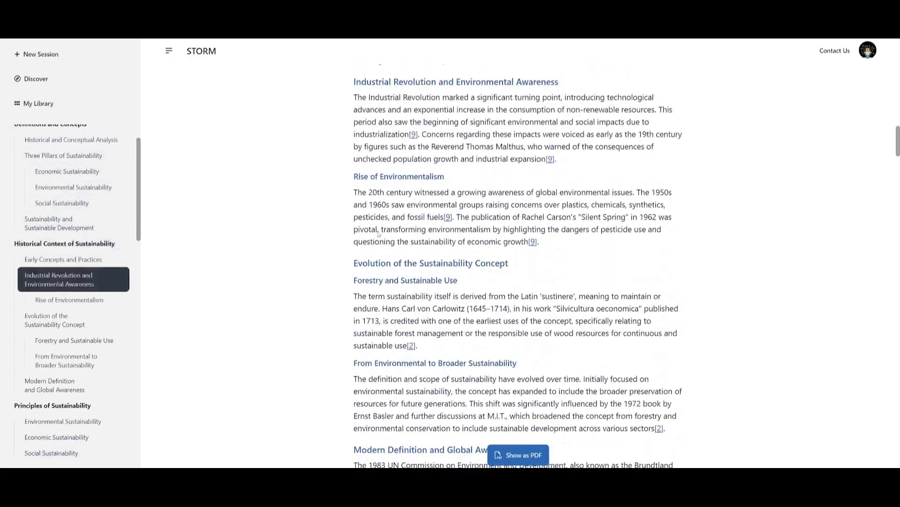
{"action": "scroll", "scroll_direction": "down", "scroll_amount": 3}
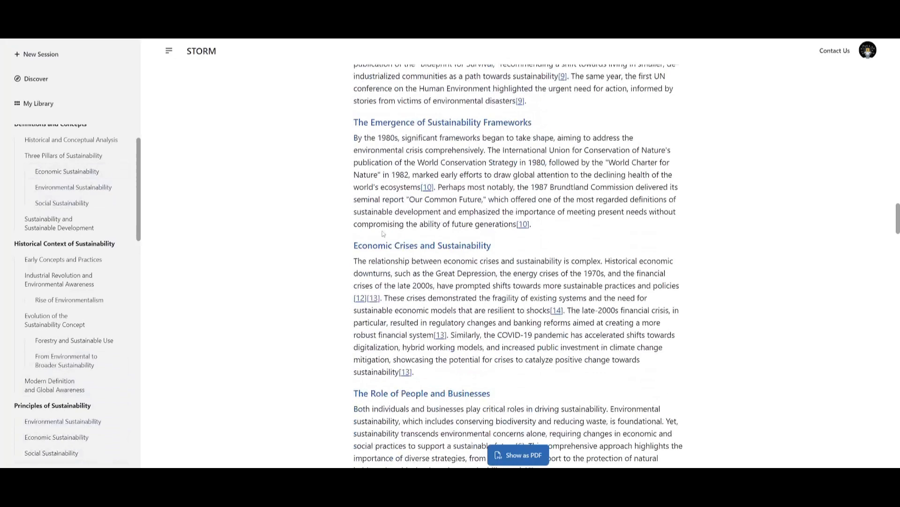
{"action": "scroll", "scroll_direction": "down", "scroll_amount": 3}
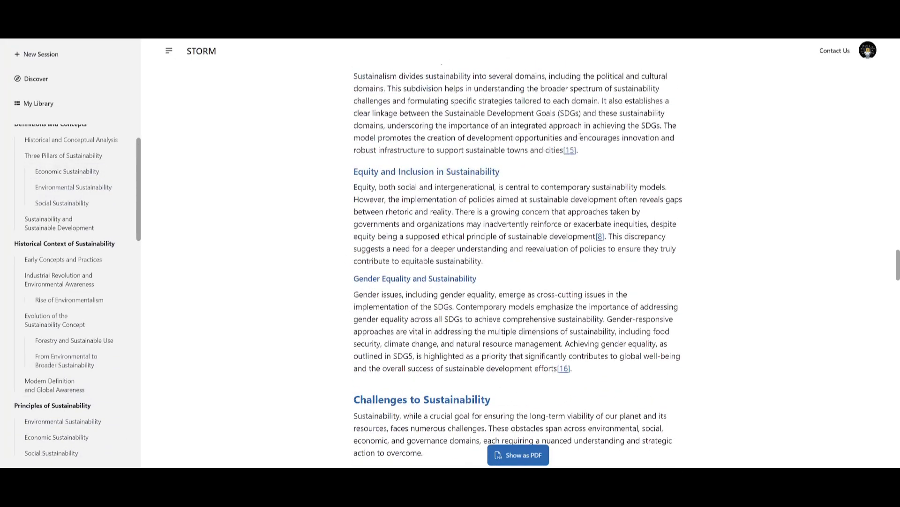
{"action": "mouse_move", "coordinate": [568, 151]}
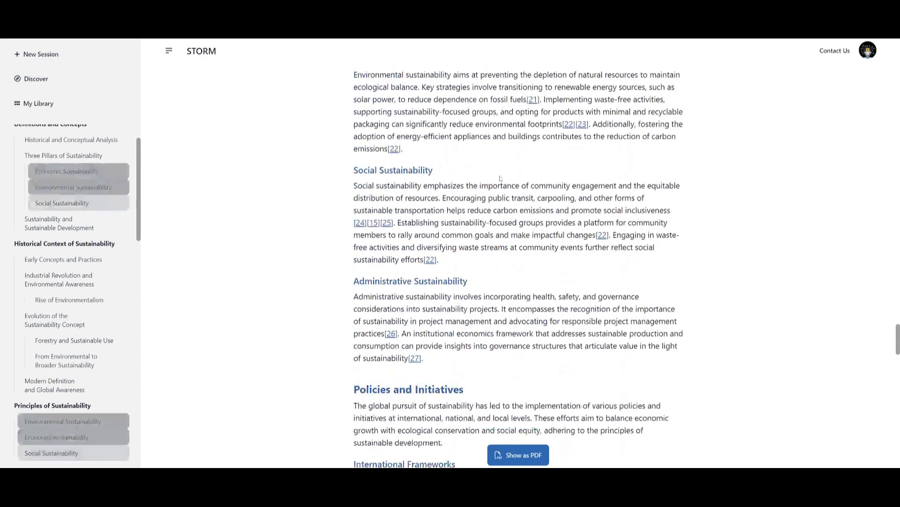
{"action": "scroll", "scroll_direction": "down", "scroll_amount": 3}
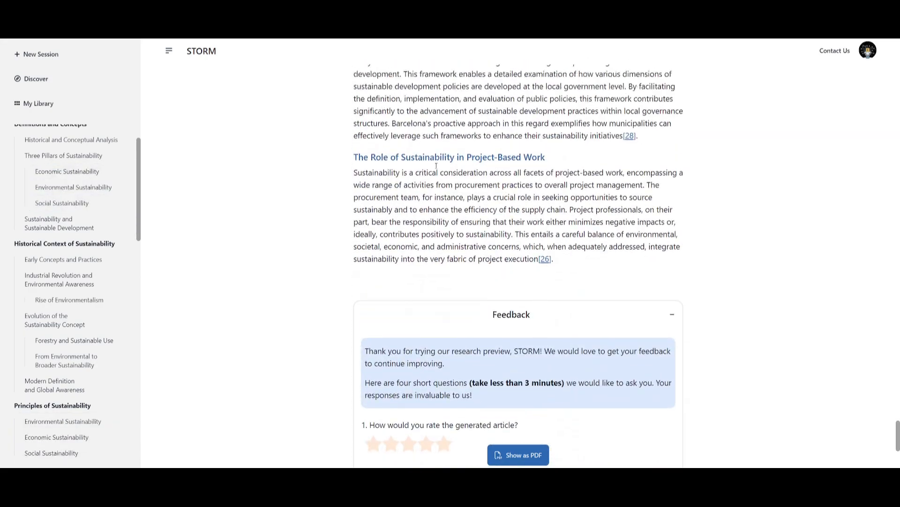
{"action": "left_click", "coordinate": [73, 452]}
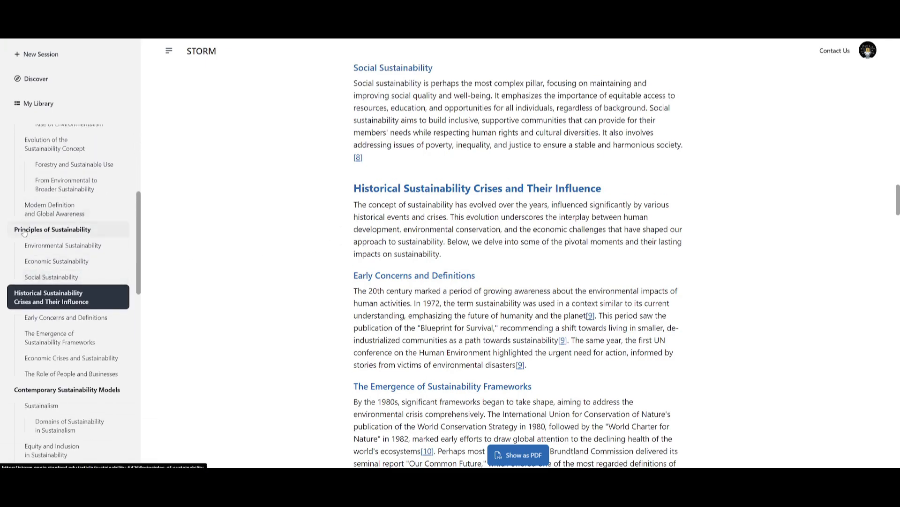
{"action": "scroll", "scroll_direction": "down", "scroll_amount": 3}
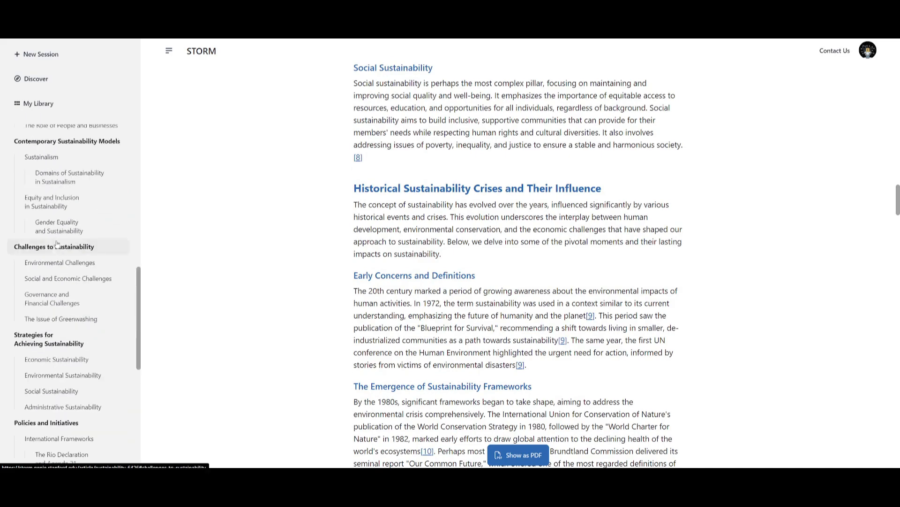
{"action": "left_click", "coordinate": [39, 103]}
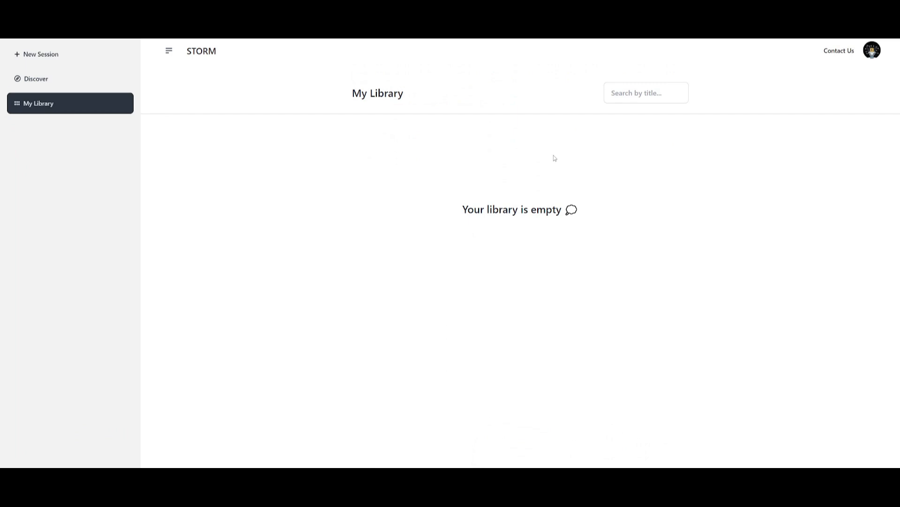
- Submit a new session titled 'world of ai' explaining AI from machine learning to AGI
{"action": "left_click", "coordinate": [40, 54]}
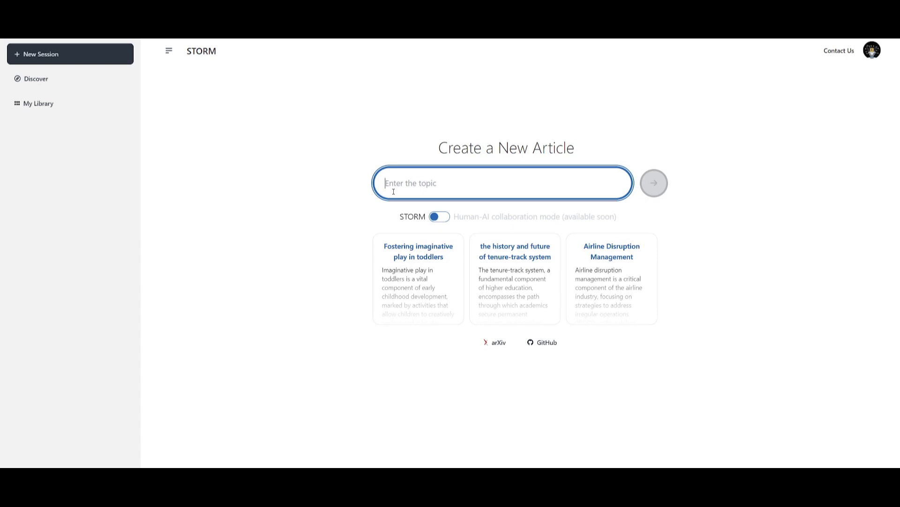
{"action": "type", "text": "world of ai"}
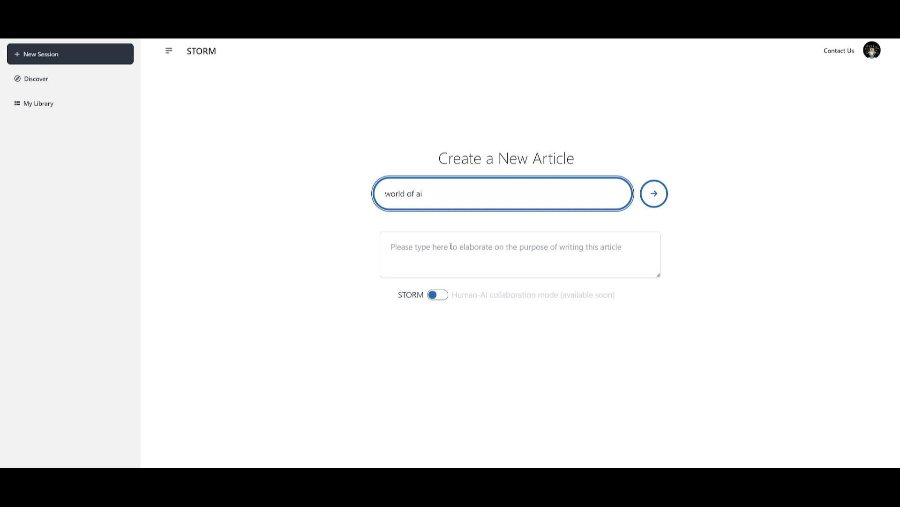
{"action": "left_click", "coordinate": [520, 254]}
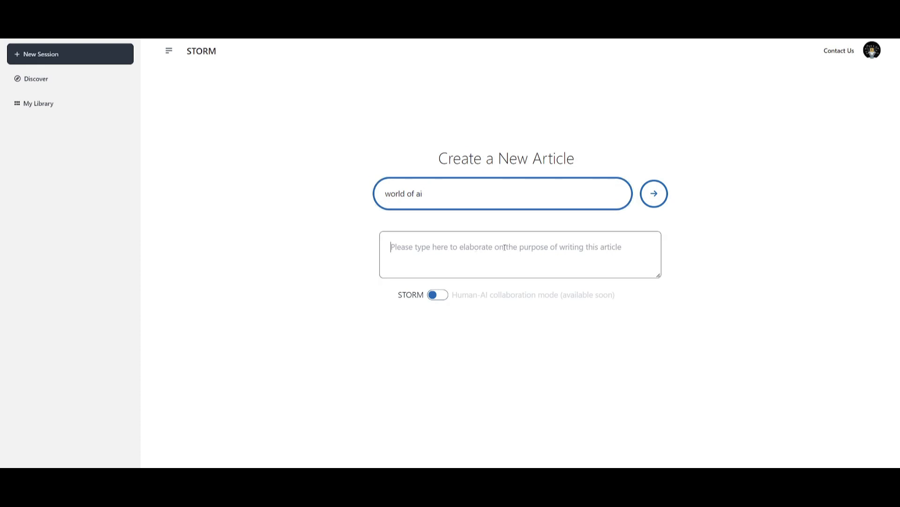
{"action": "type", "text": "I want to c"}
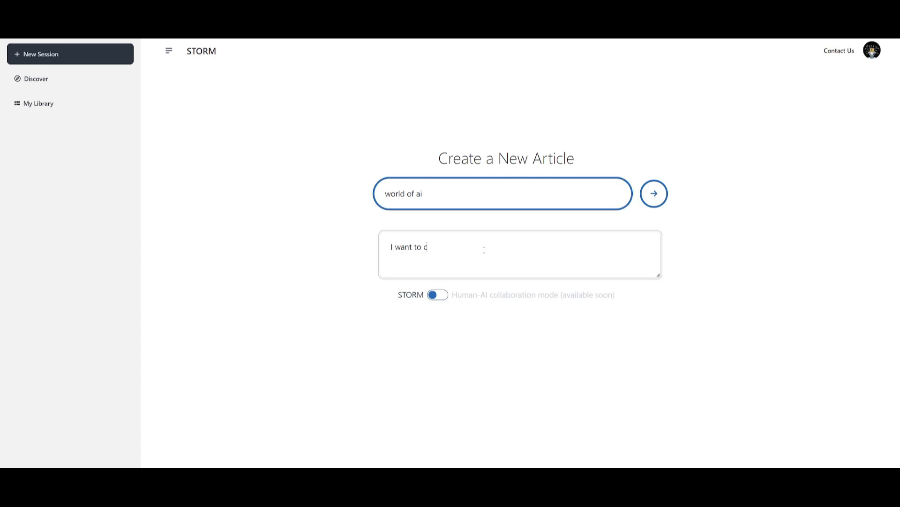
{"action": "type", "text": "reate a detailed a"}
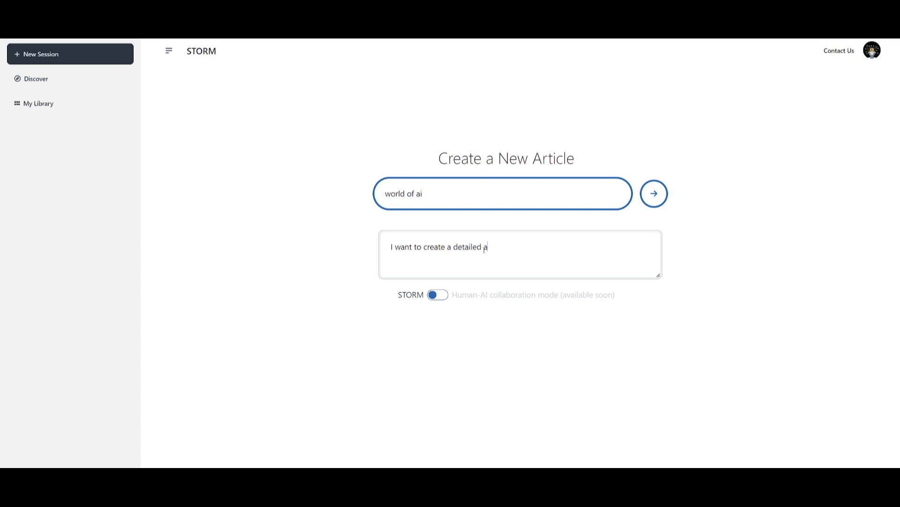
{"action": "type", "text": "rticle that explains"}
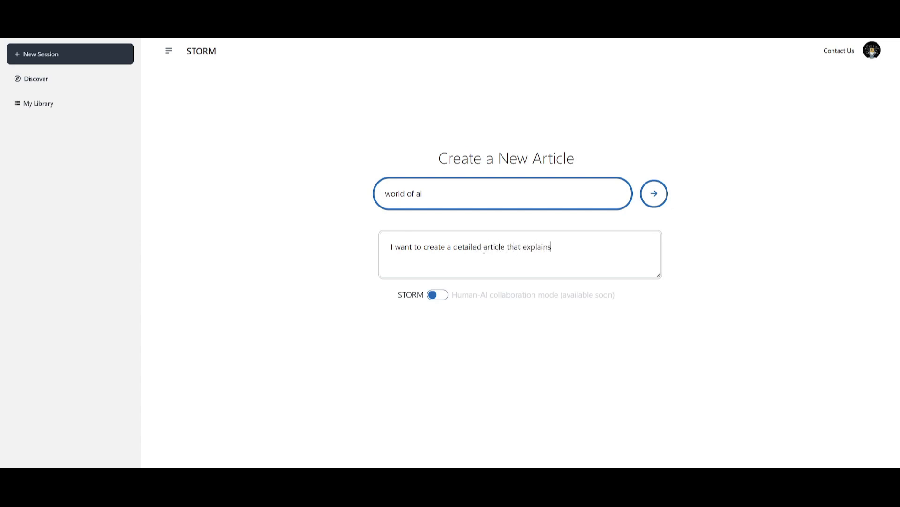
{"action": "type", "text": "the scope of world of"}
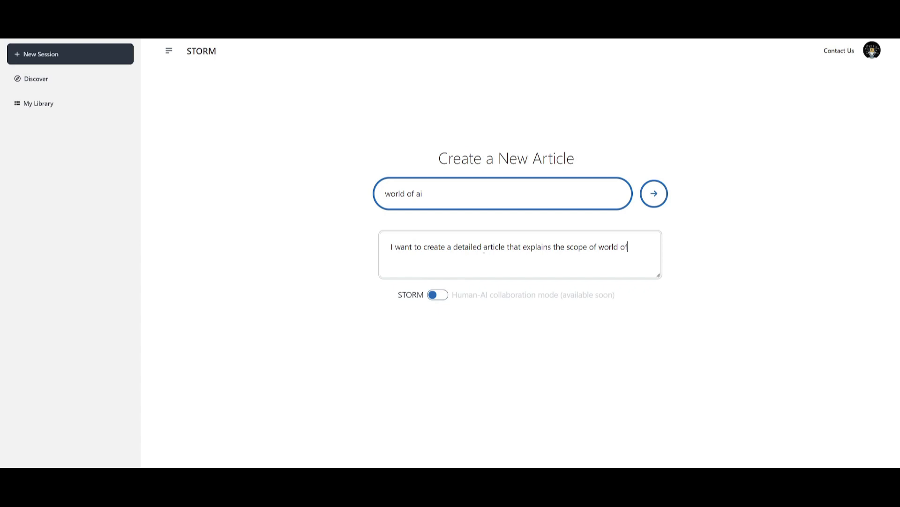
{"action": "type", "text": "ai from amchi"}
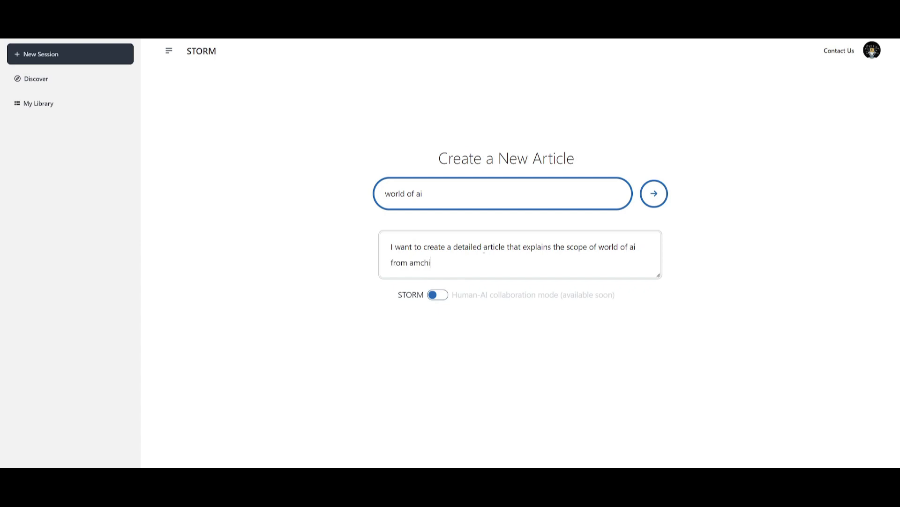
{"action": "type", "text": "machine"}
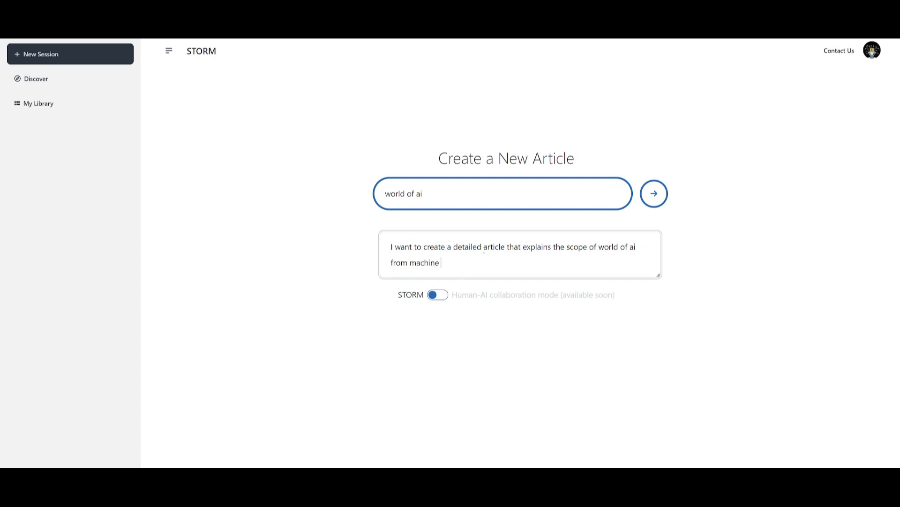
{"action": "type", "text": "learning to agi"}
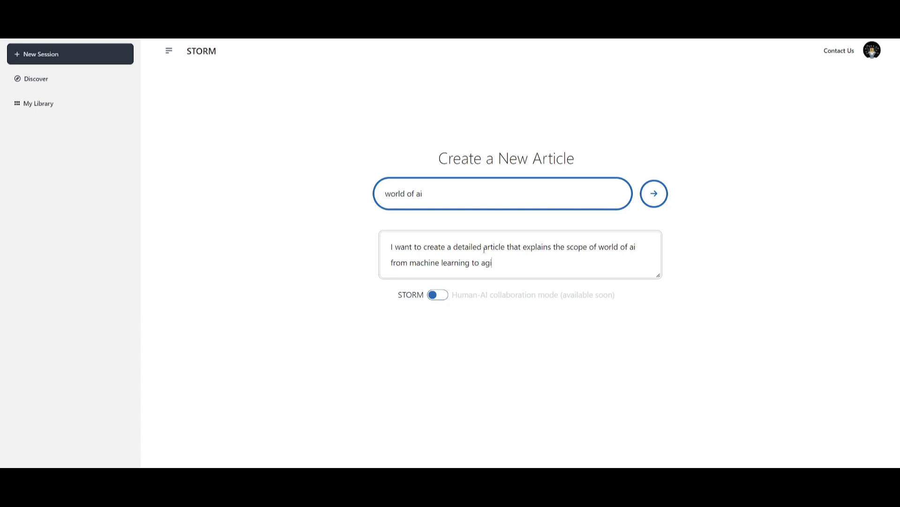
{"action": "left_click", "coordinate": [653, 194]}
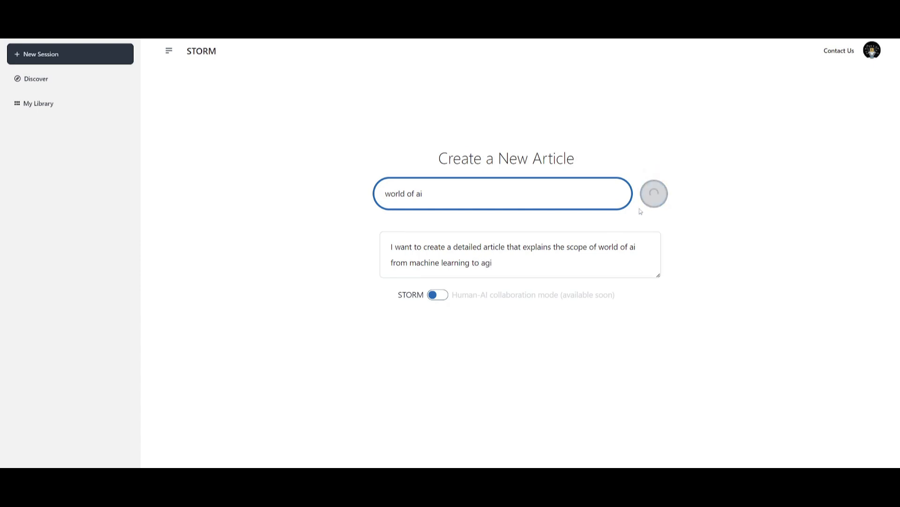
{"action": "left_click", "coordinate": [653, 193]}
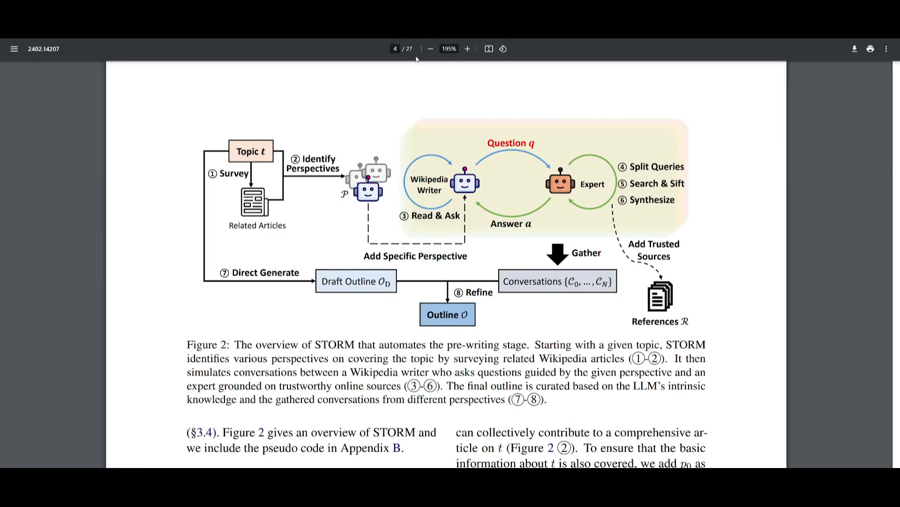
{"action": "mouse_move", "coordinate": [217, 198]}
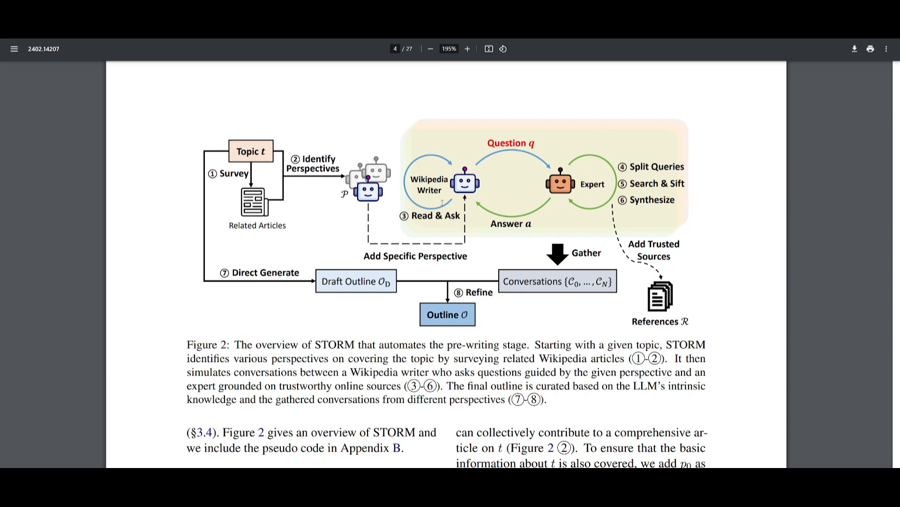
{"action": "mouse_move", "coordinate": [505, 211]}
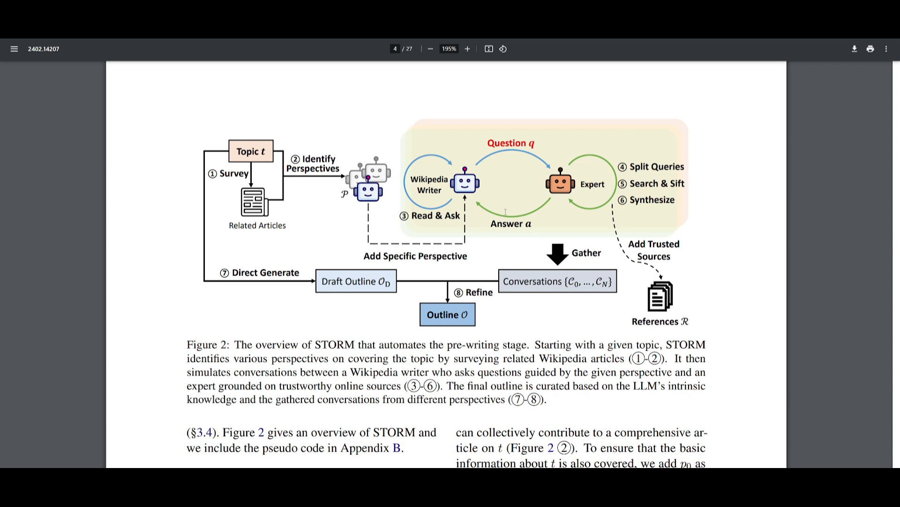
{"action": "mouse_move", "coordinate": [518, 190]}
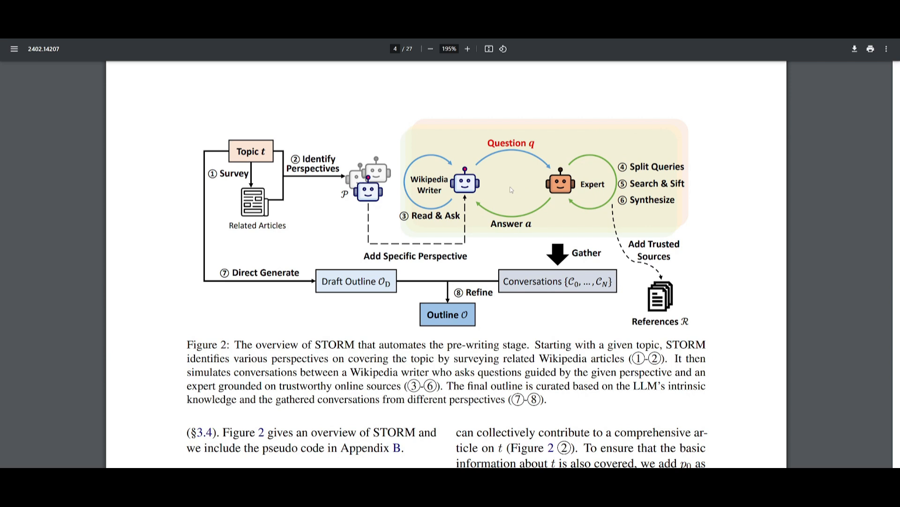
{"action": "mouse_move", "coordinate": [510, 192]}
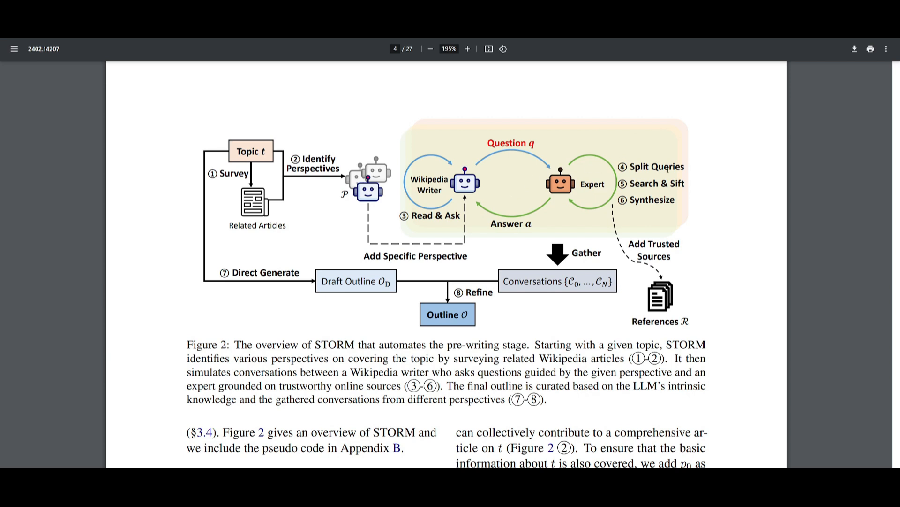
{"action": "mouse_move", "coordinate": [701, 195]}
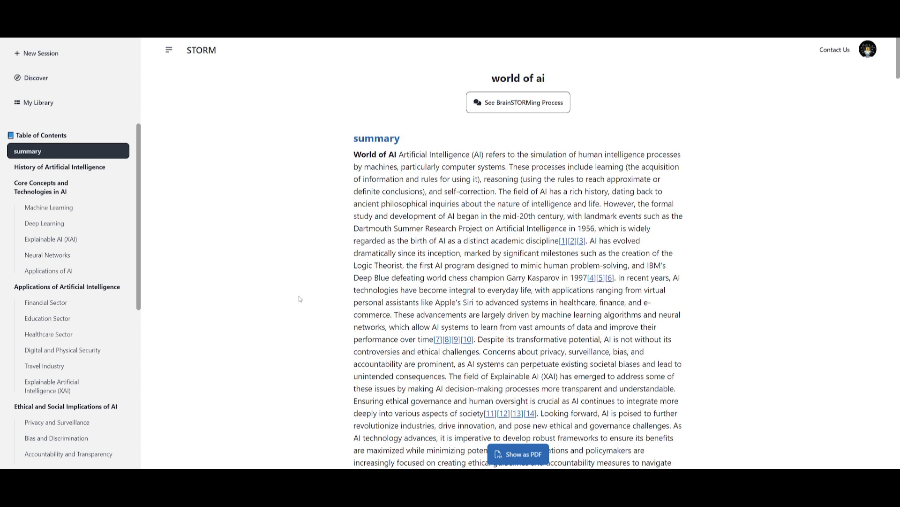
{"action": "mouse_move", "coordinate": [561, 170]}
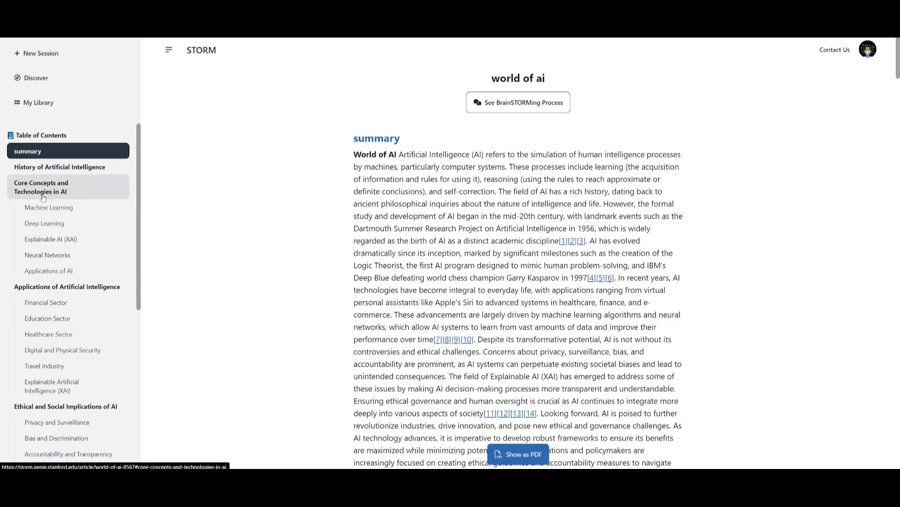
{"action": "left_click", "coordinate": [48, 186]}
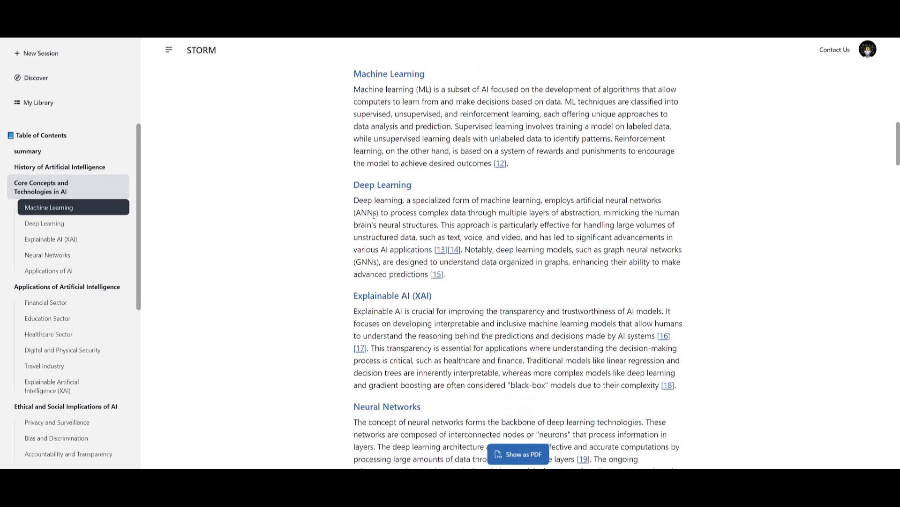
{"action": "left_click", "coordinate": [51, 239]}
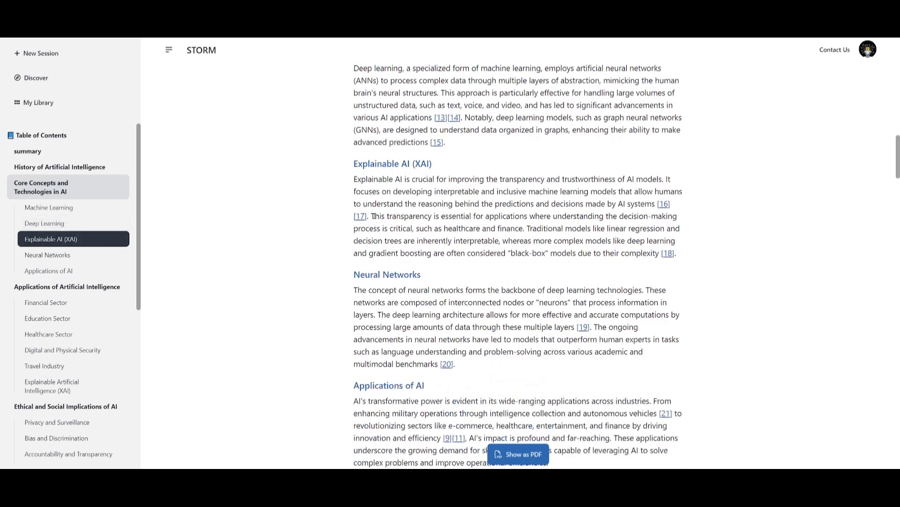
{"action": "scroll", "scroll_direction": "down", "scroll_amount": 3}
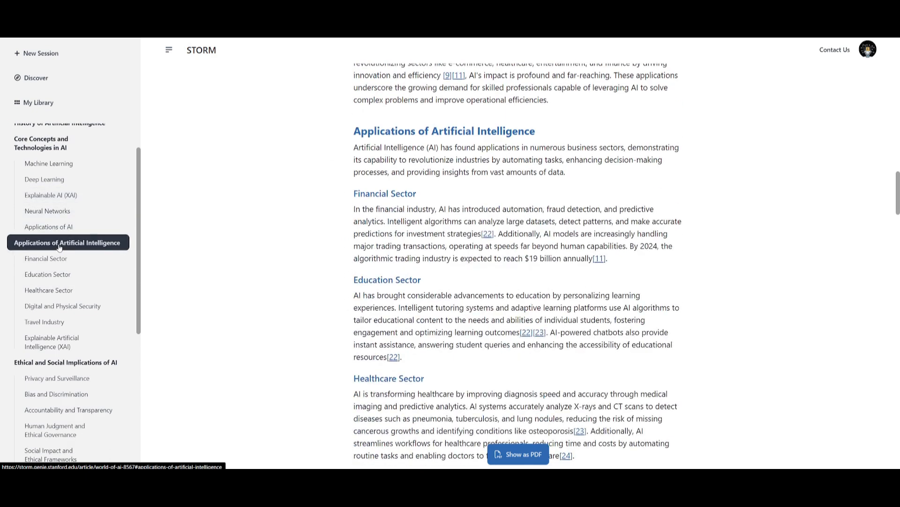
{"action": "mouse_move", "coordinate": [359, 316]}
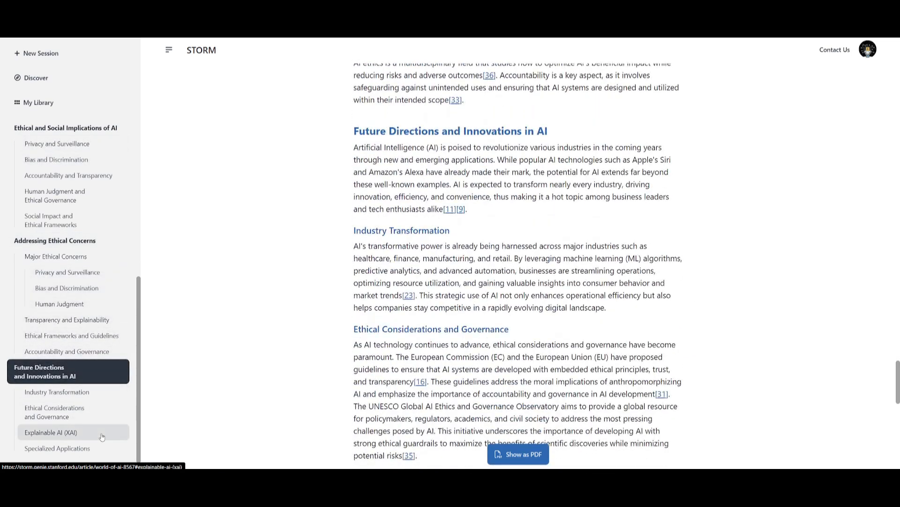
{"action": "mouse_move", "coordinate": [342, 243]}
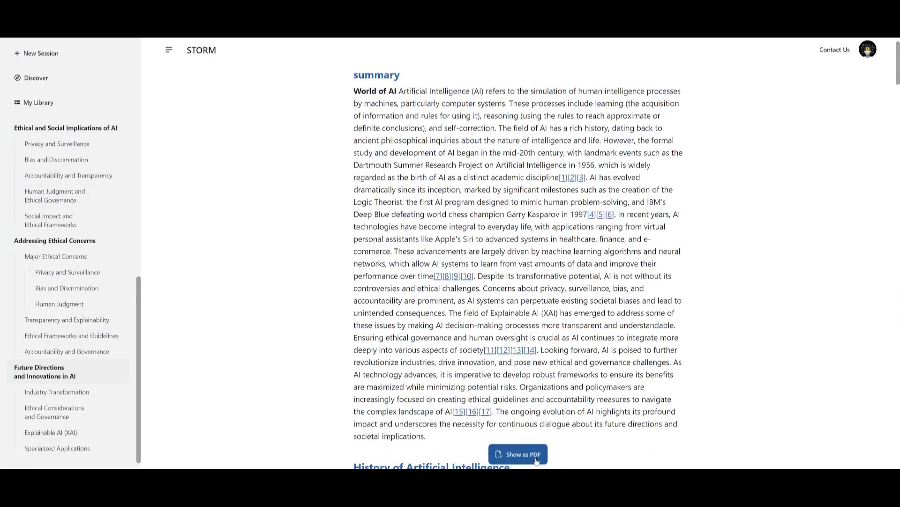
- Preview the 'world of ai' article as a 10-page PDF, scroll it, then close it
{"action": "left_click", "coordinate": [518, 453]}
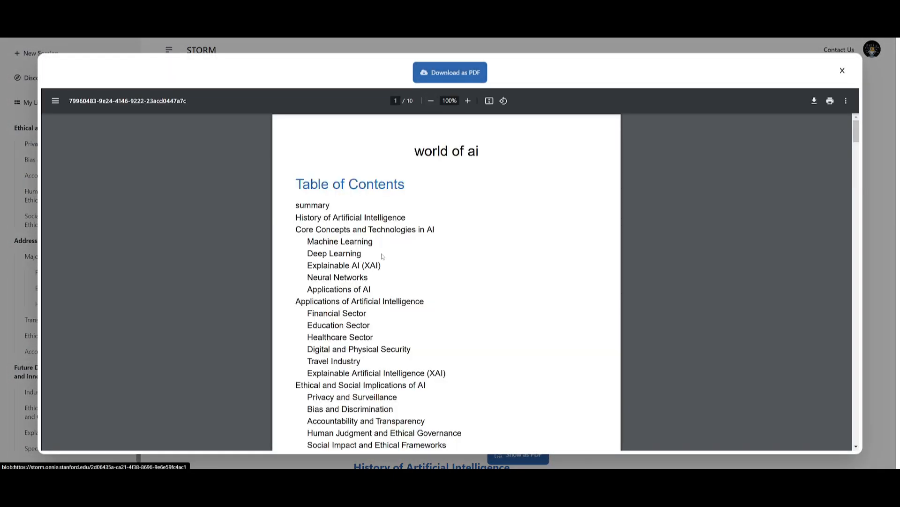
{"action": "scroll", "scroll_direction": "down", "scroll_amount": 3}
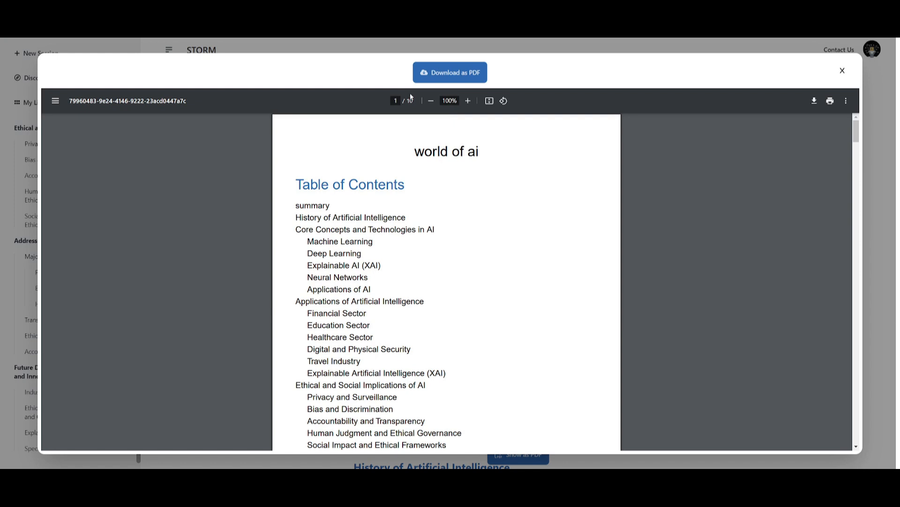
{"action": "mouse_move", "coordinate": [298, 59]}
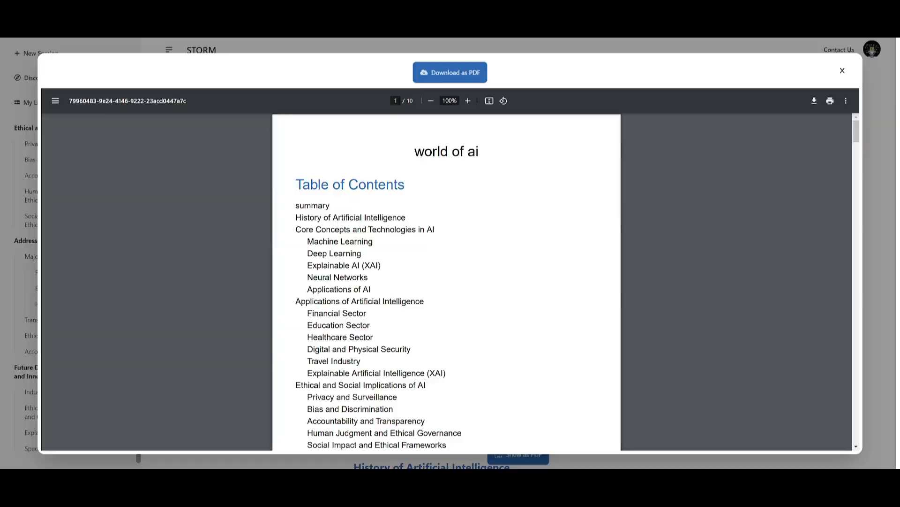
{"action": "left_click", "coordinate": [843, 70]}
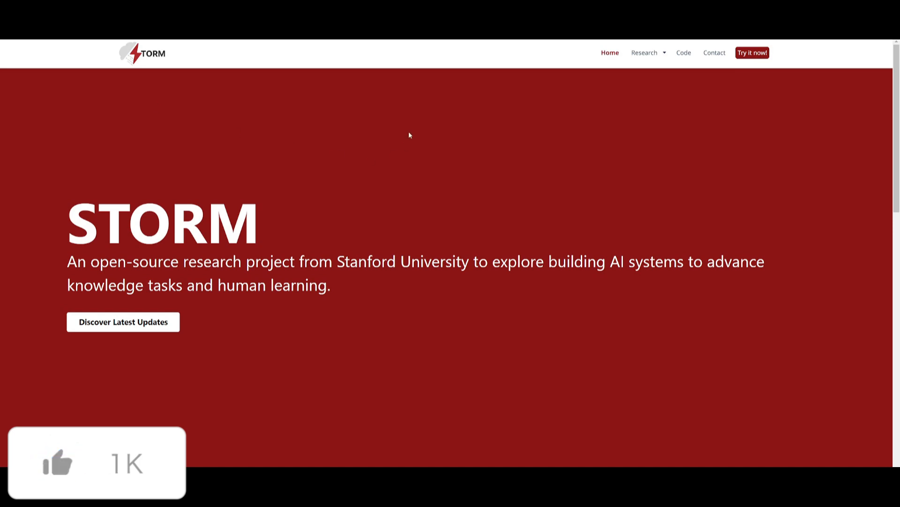
{"action": "mouse_move", "coordinate": [195, 157]}
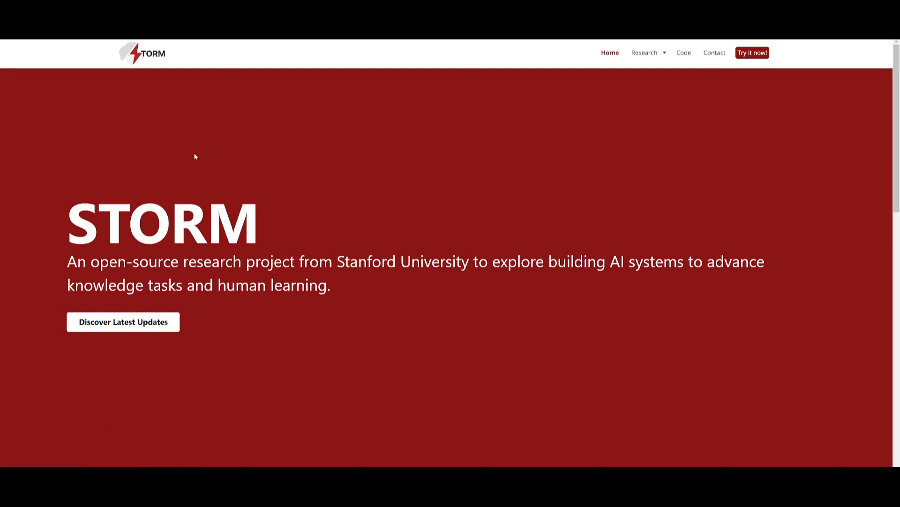
{"action": "mouse_move", "coordinate": [377, 243]}
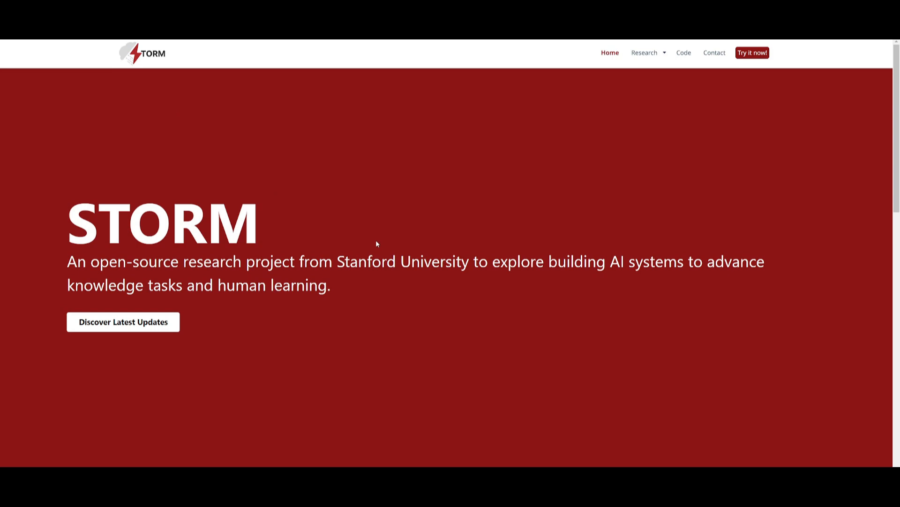
{"action": "mouse_move", "coordinate": [442, 237]}
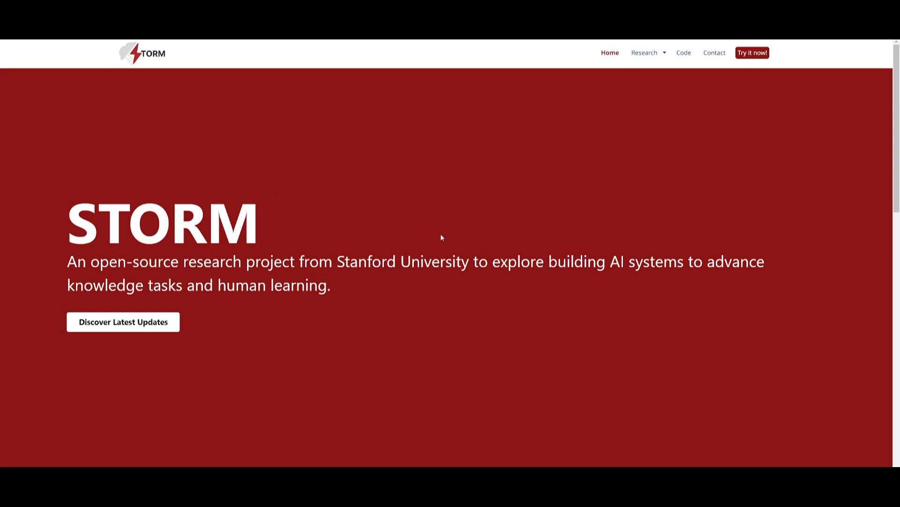
{"action": "mouse_move", "coordinate": [540, 137]}
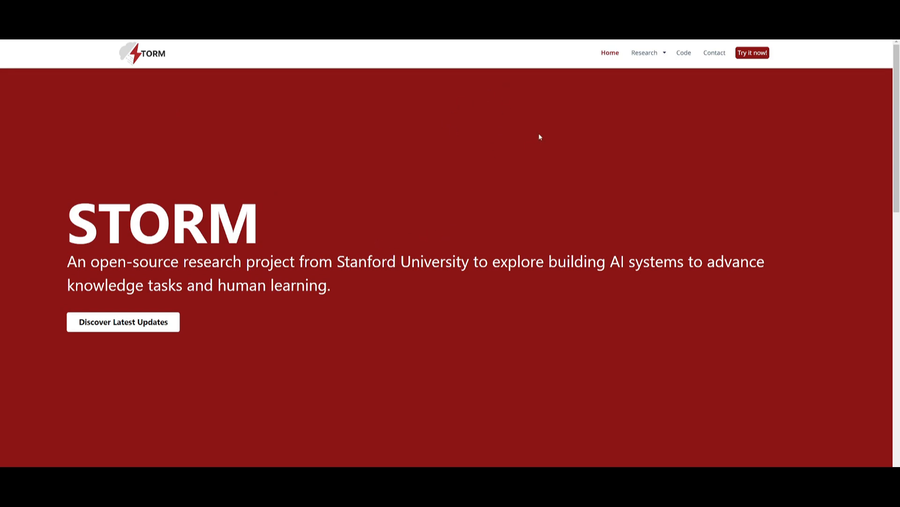
{"action": "mouse_move", "coordinate": [446, 80]}
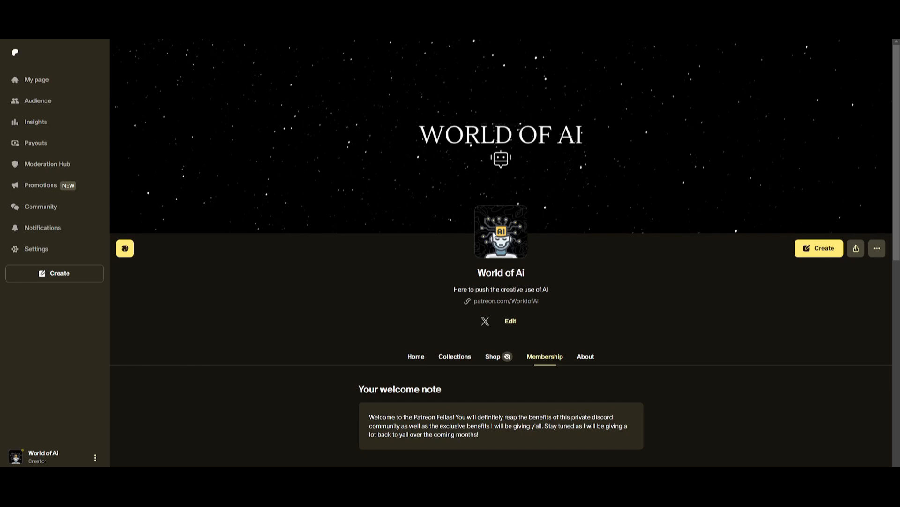
{"action": "mouse_move", "coordinate": [399, 265]}
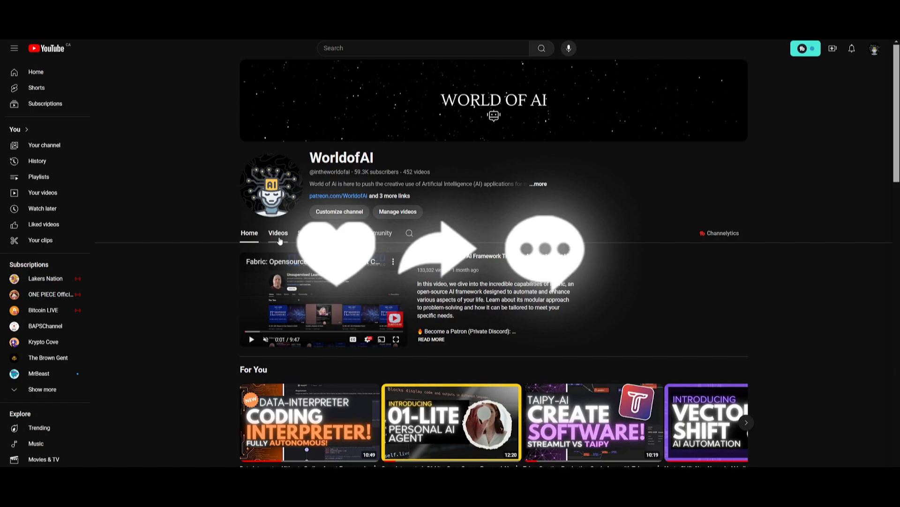
- Show the WorldofAI channel's Videos tab and scroll through its AI tool videos
{"action": "left_click", "coordinate": [278, 233]}
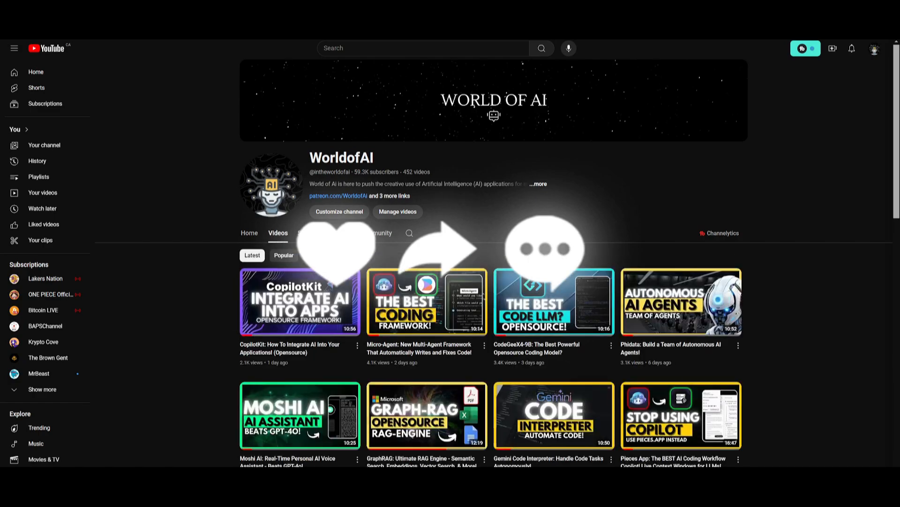
{"action": "scroll", "scroll_direction": "down", "scroll_amount": 3}
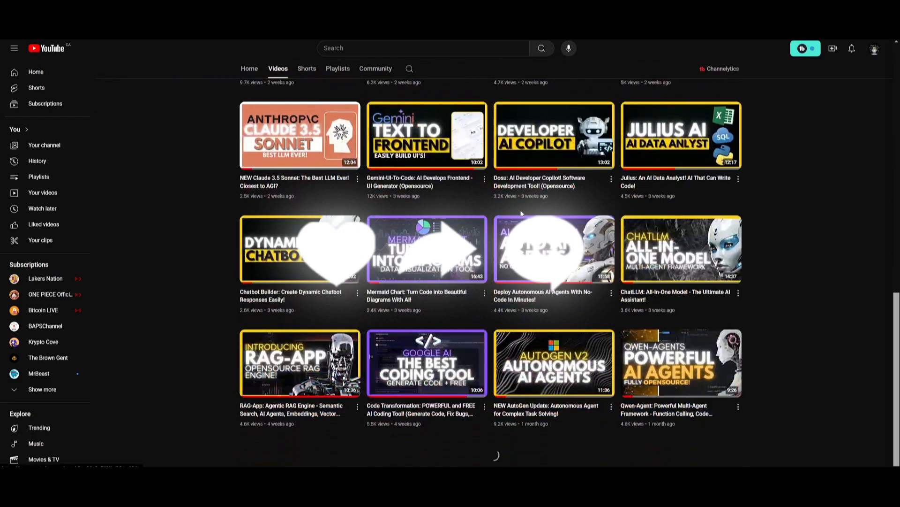
{"action": "scroll", "scroll_direction": "down", "scroll_amount": 3}
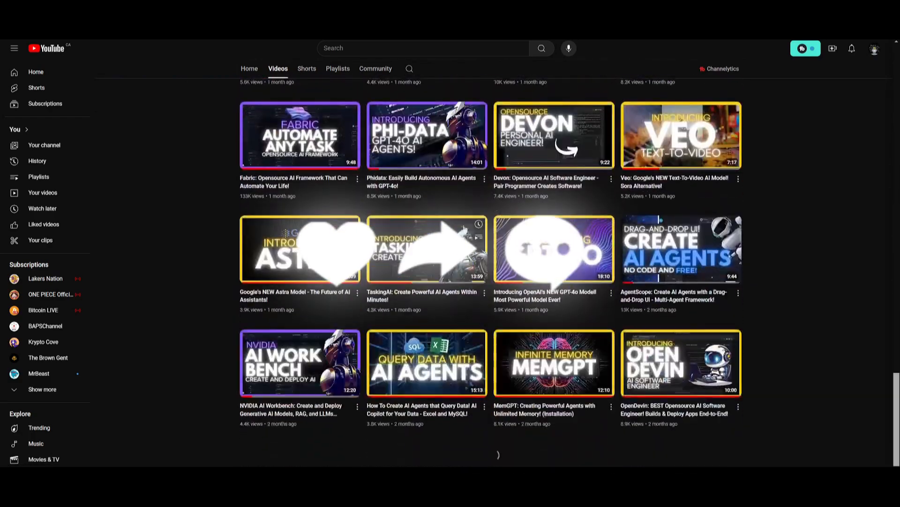
{"action": "scroll", "scroll_direction": "down", "scroll_amount": 3}
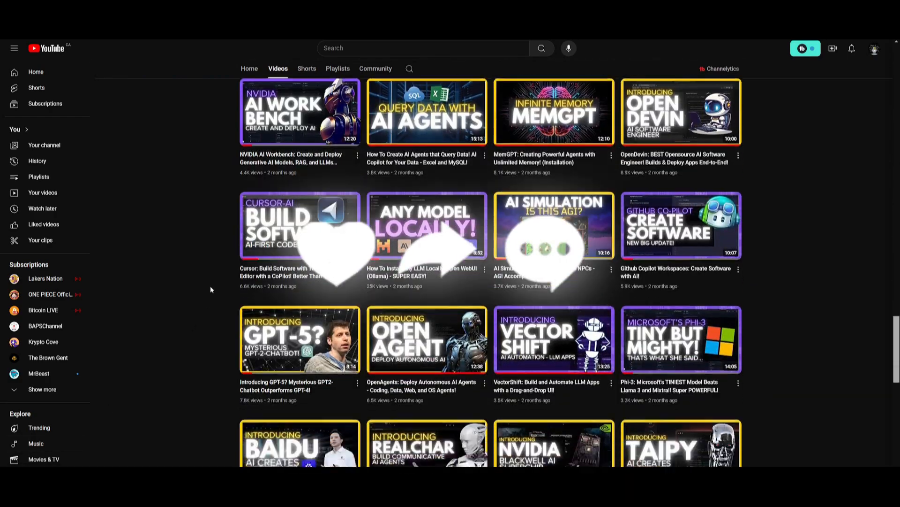
{"action": "scroll", "scroll_direction": "down", "scroll_amount": 3}
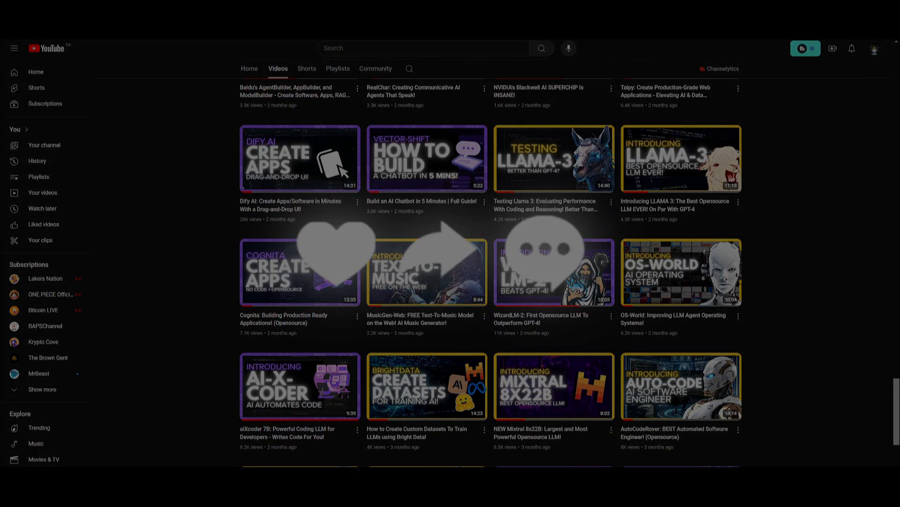